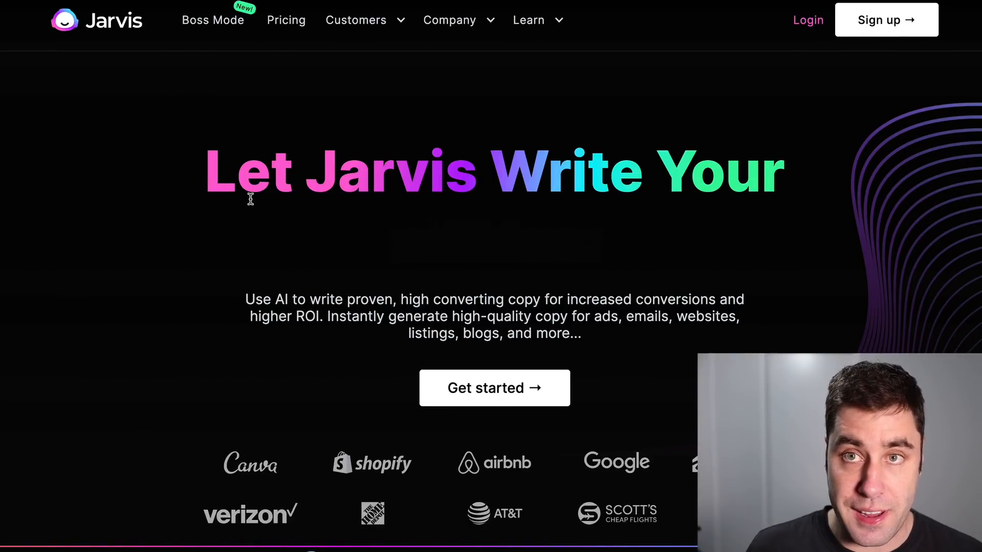
- Go to the Jarvis template library after scrolling through the current page
scroll(down, 3)
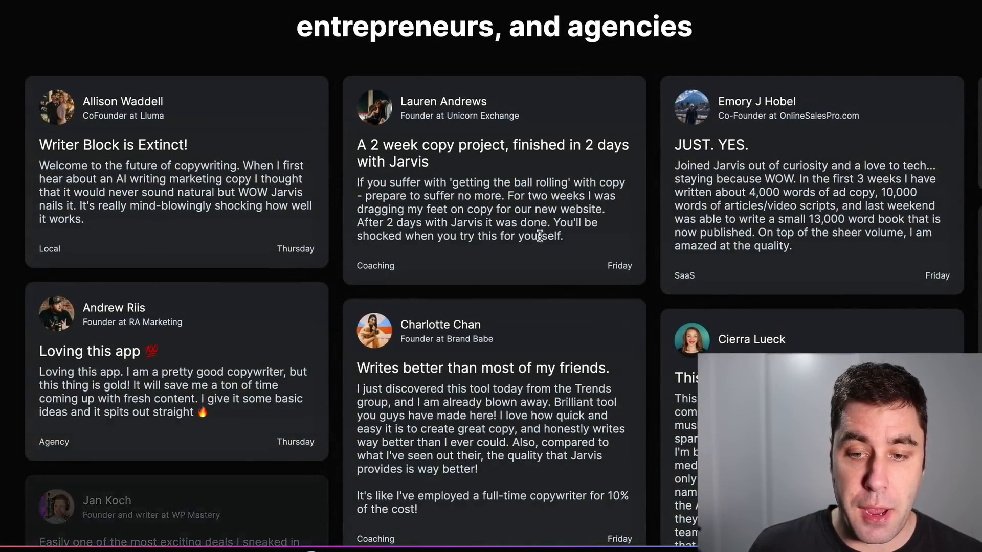
scroll(down, 3)
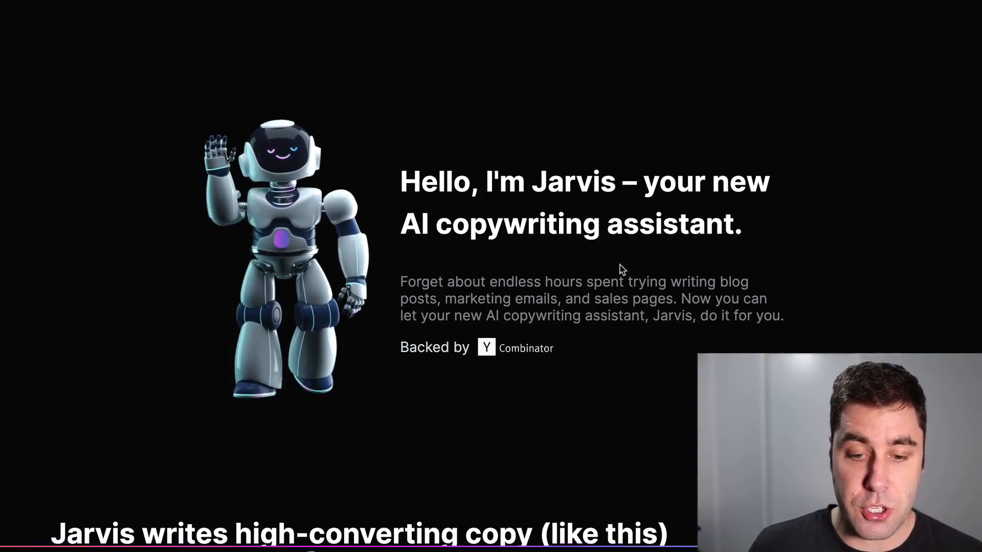
scroll(down, 3)
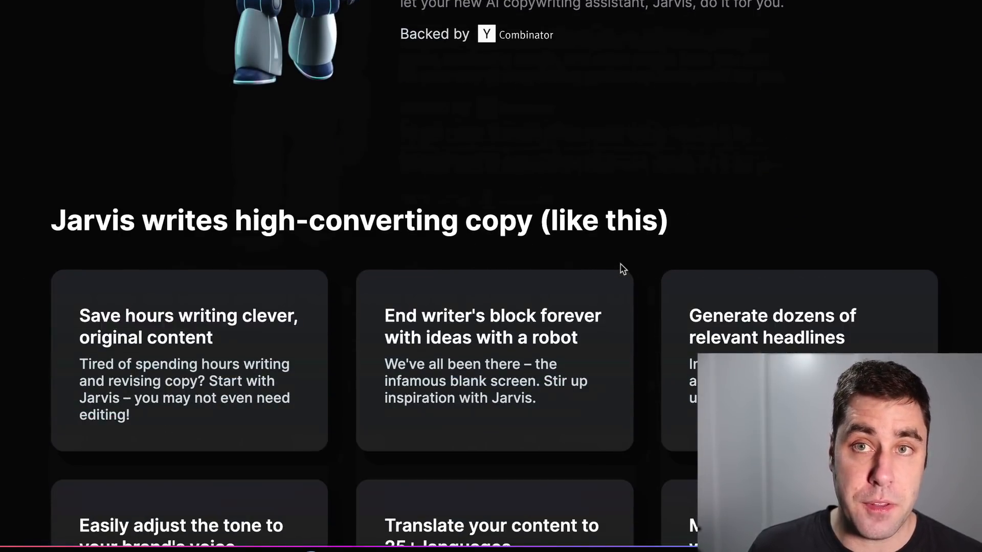
scroll(down, 3)
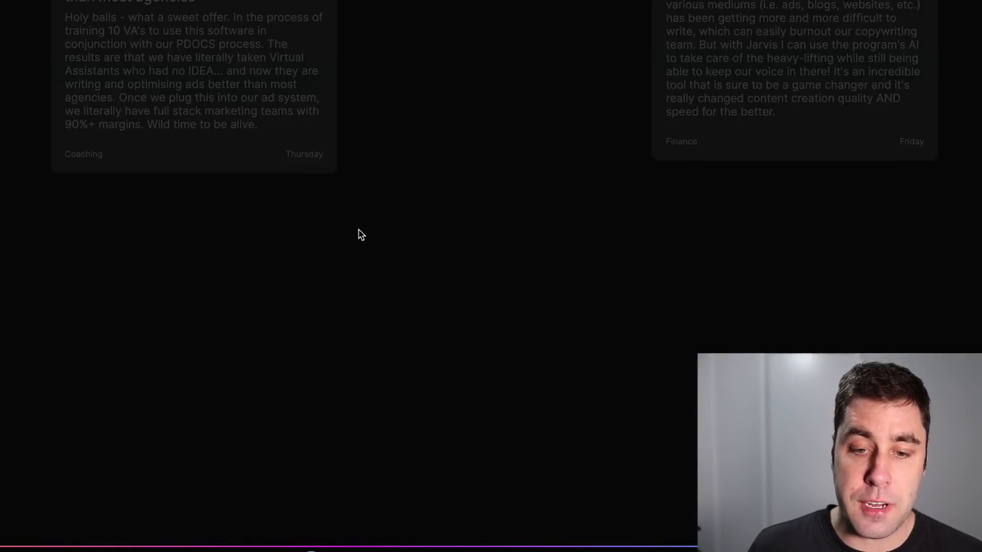
scroll(down, 3)
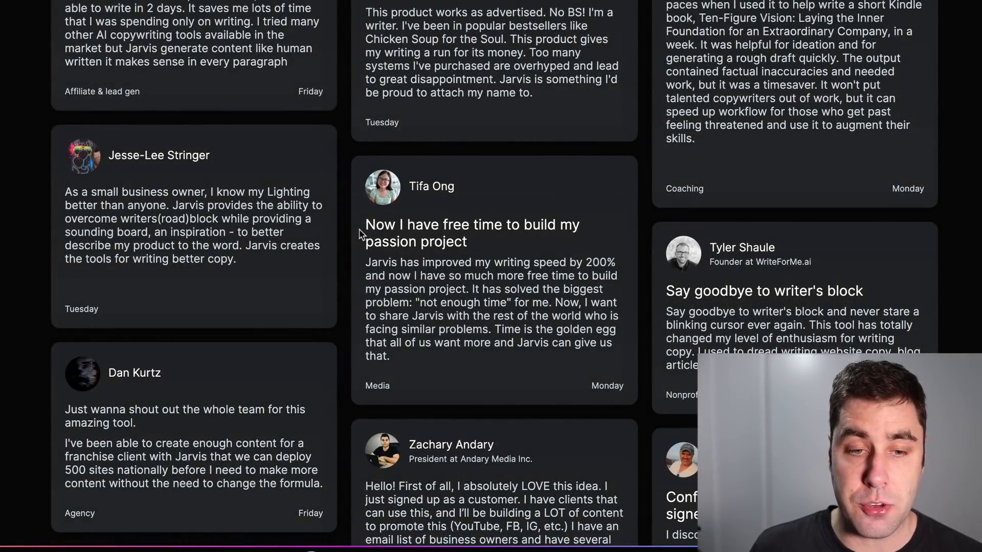
scroll(down, 3)
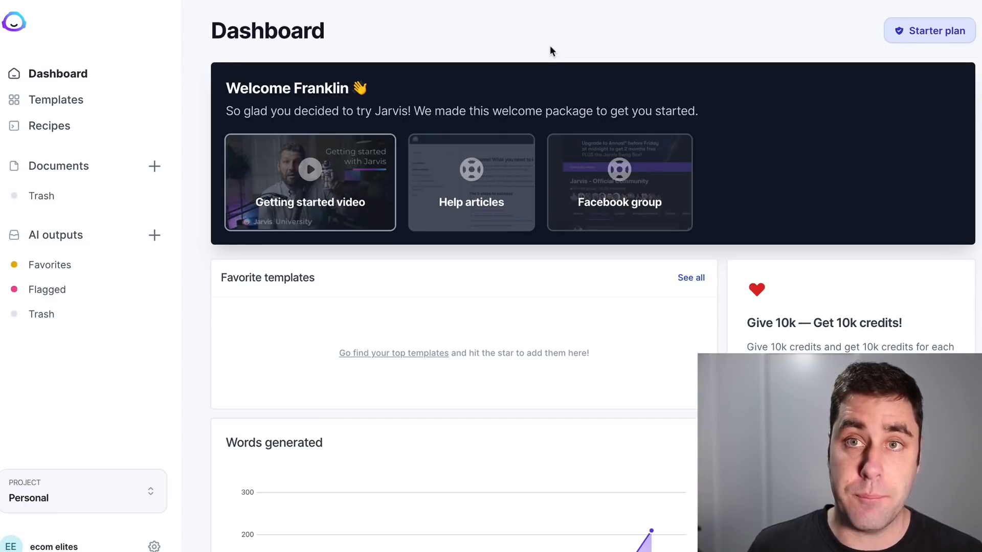
scroll(down, 3)
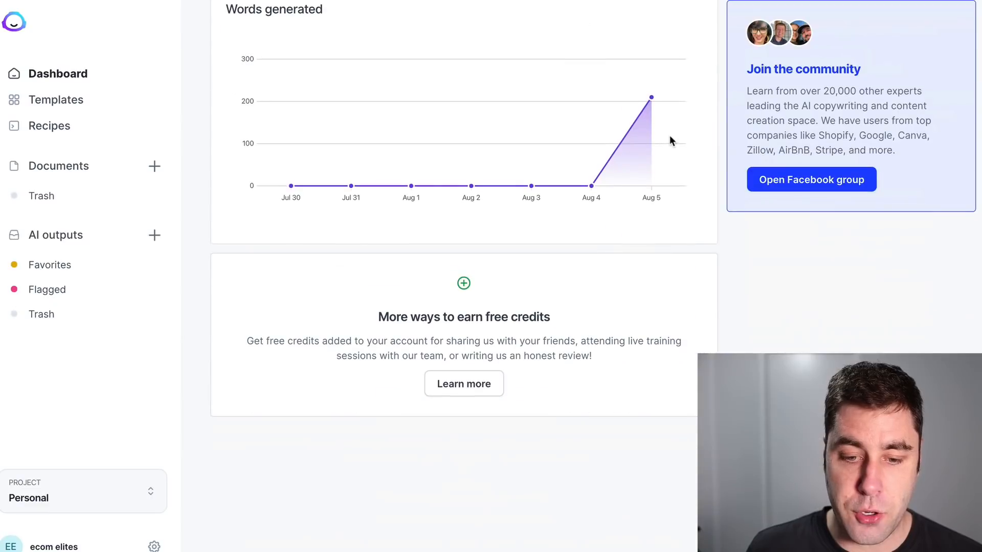
scroll(up, 3)
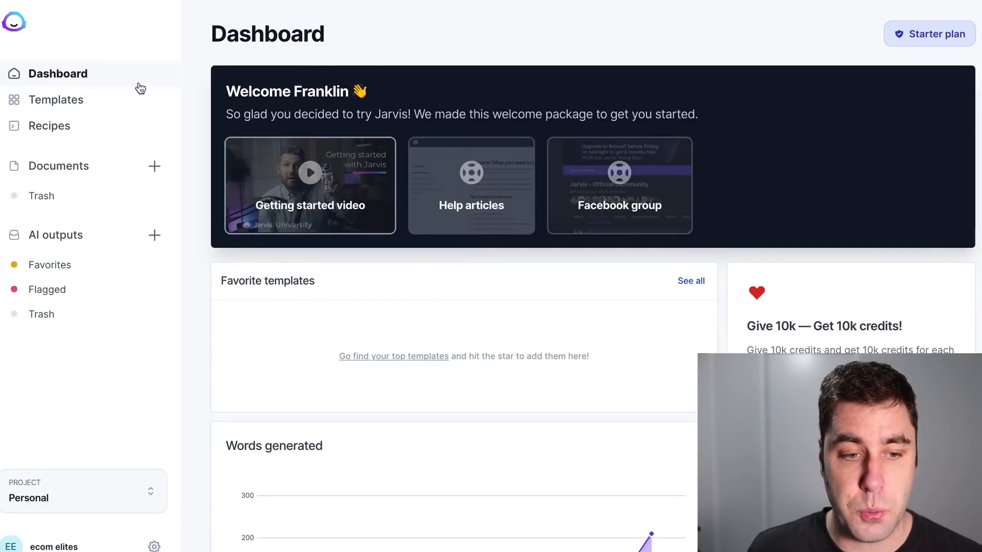
click(57, 99)
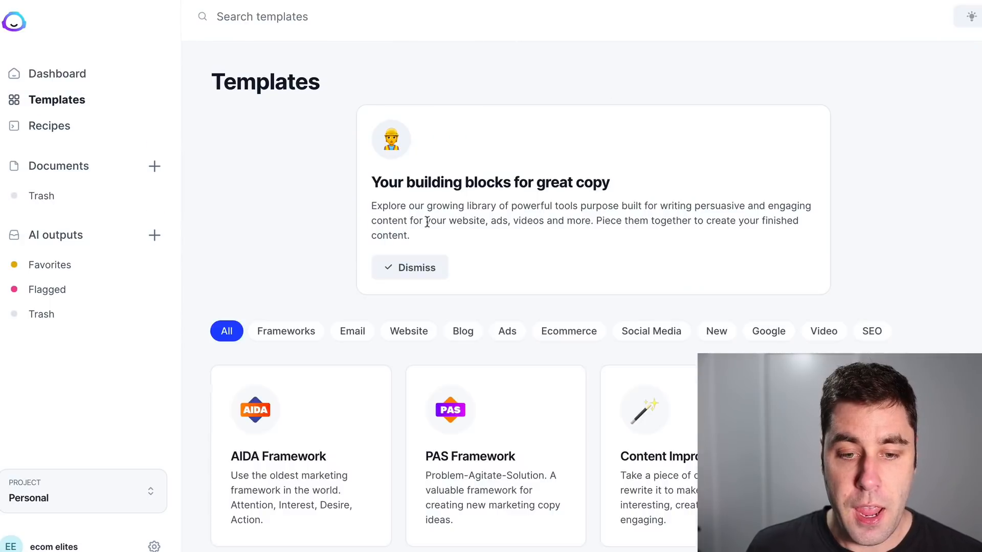
scroll(down, 3)
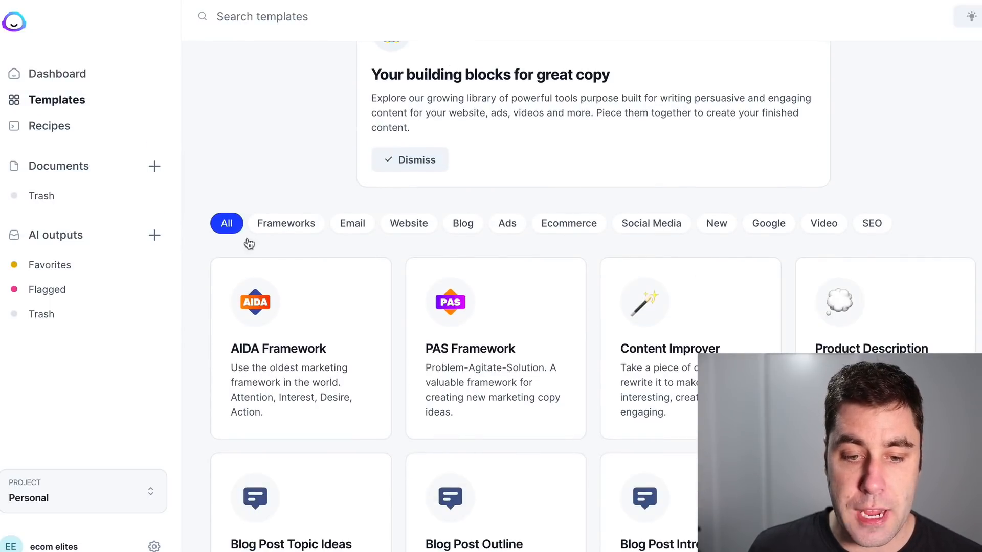
mouse_move(466, 305)
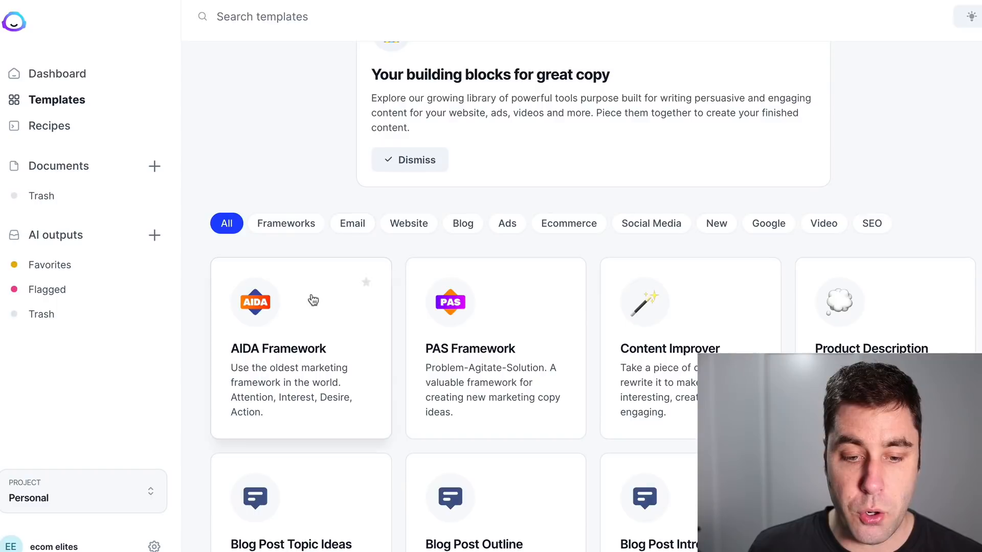
- Filter the templates by Email, Website, Blog and finally Ads
click(352, 223)
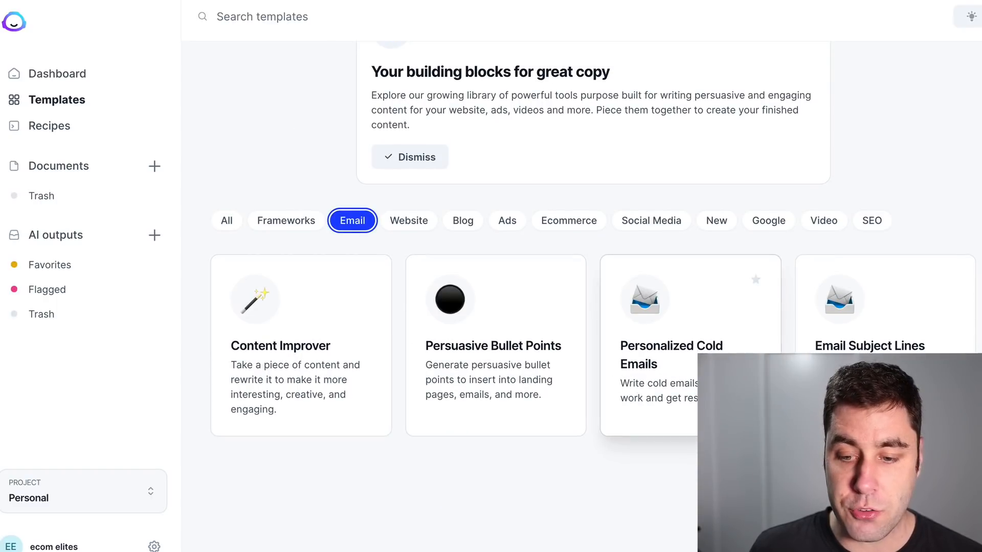
click(408, 221)
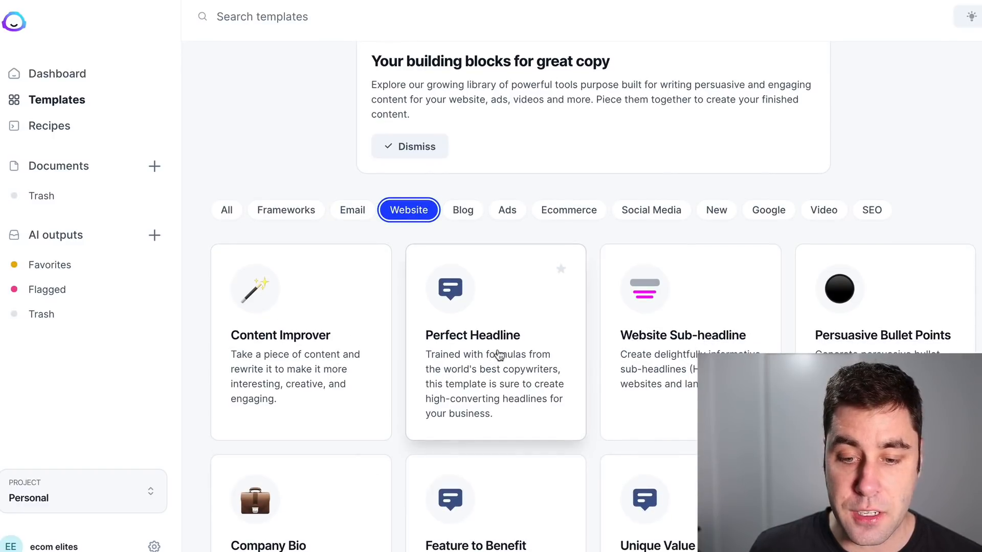
click(409, 146)
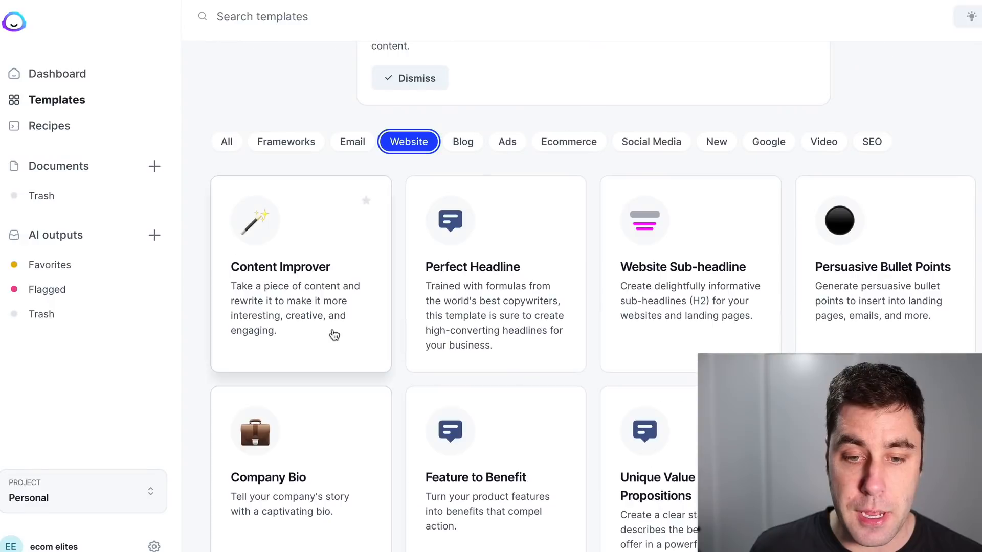
click(462, 141)
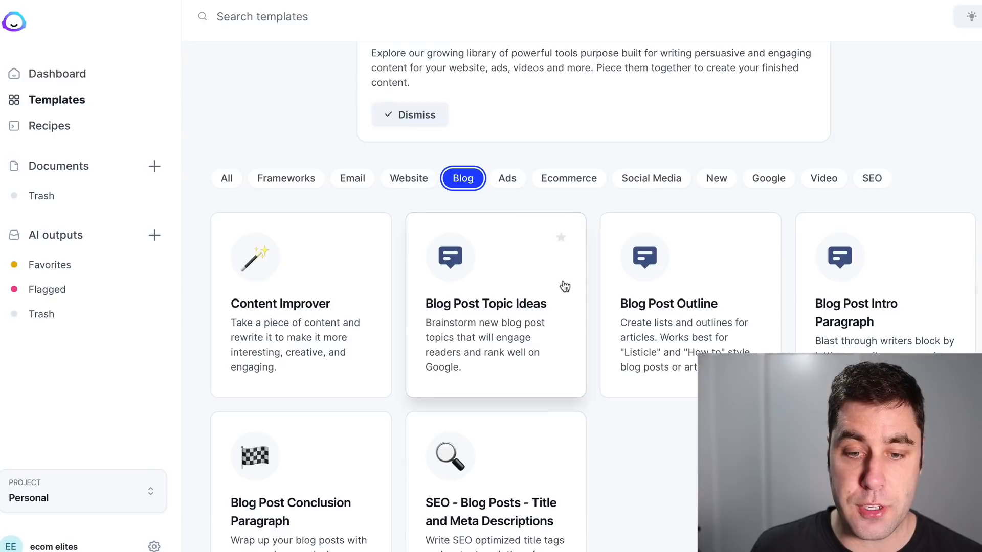
mouse_move(506, 178)
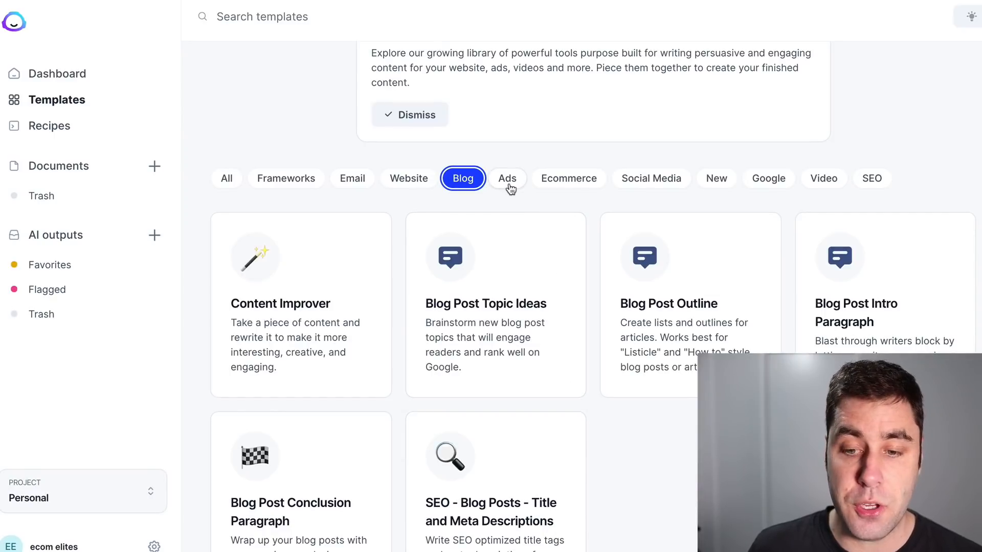
click(507, 178)
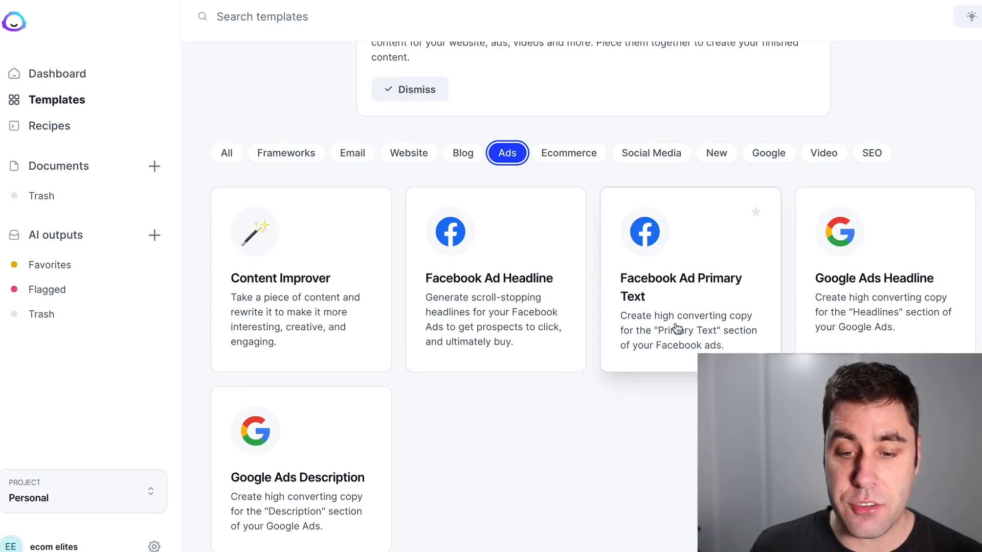
mouse_move(704, 322)
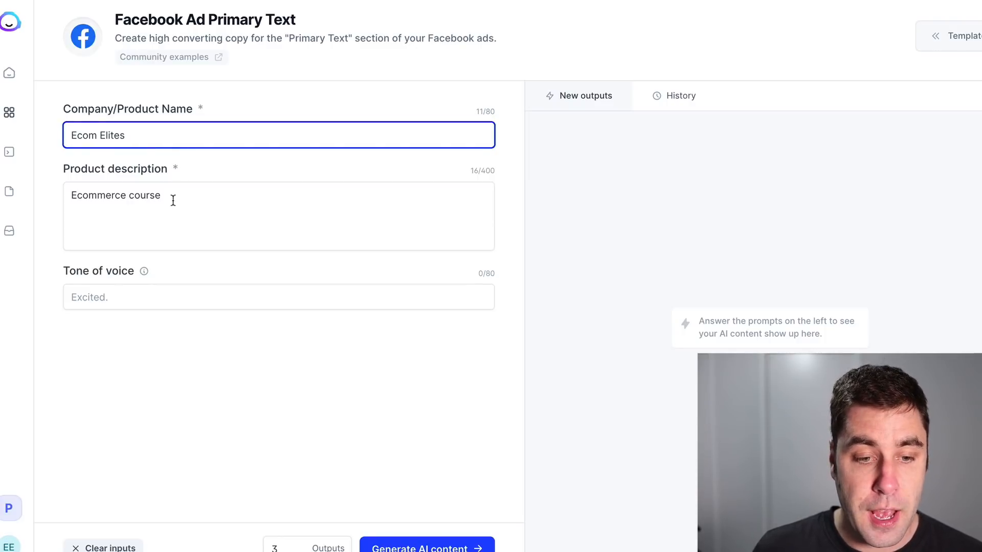
- Replace the product description with the Ecom Elites dropshipping text and generate the Facebook ad copy
double_click(115, 194)
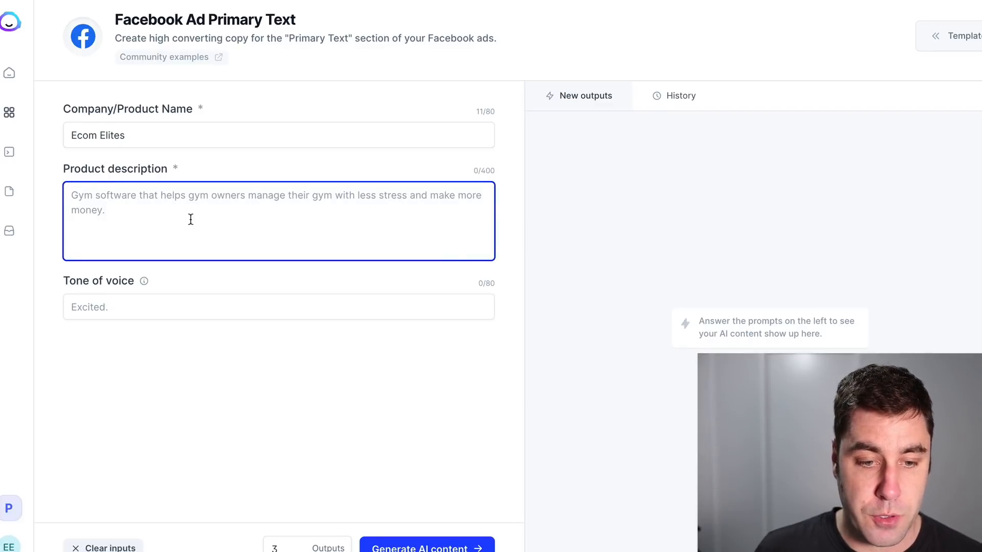
text(E)
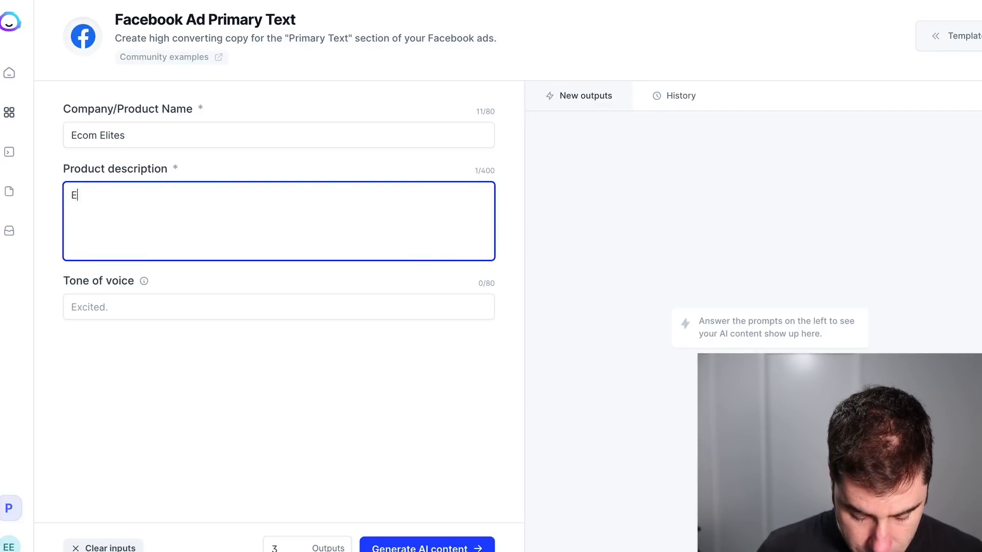
text(com elites is a dropshipping course to help you get ecommerce sales online)
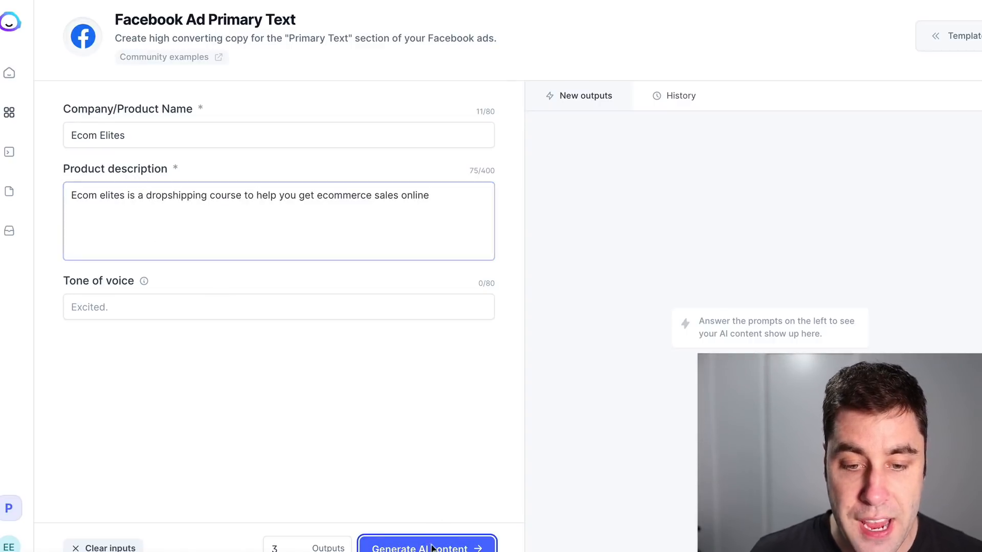
click(427, 547)
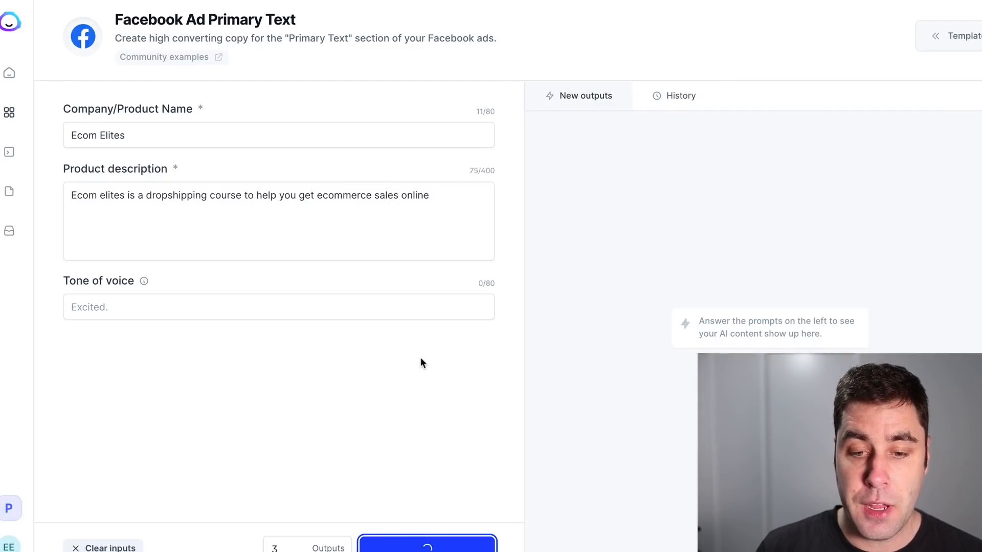
click(426, 548)
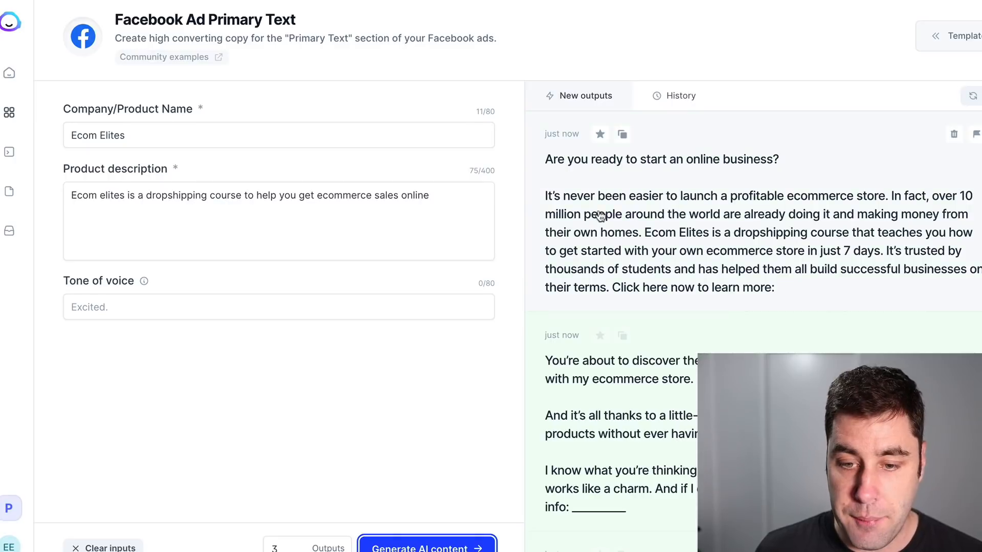
mouse_move(737, 206)
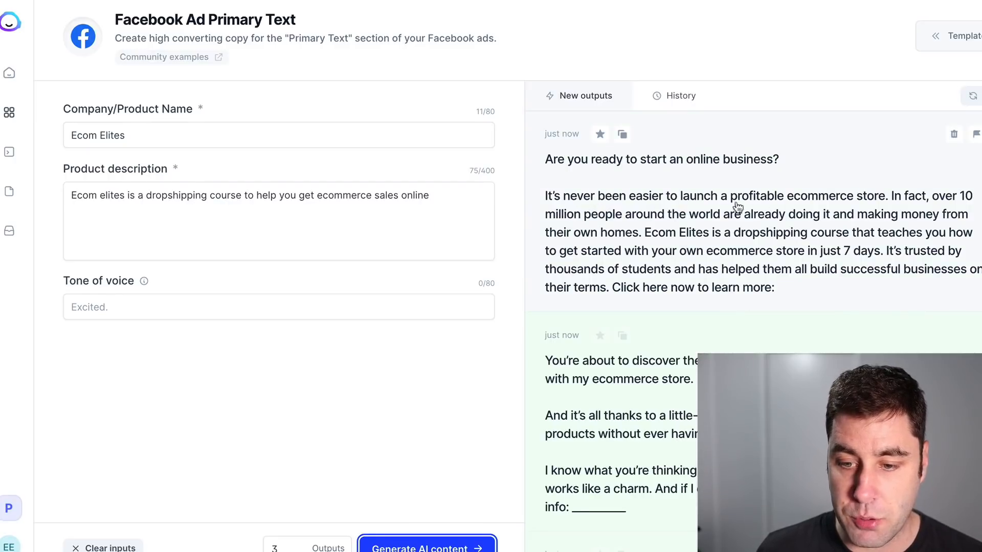
mouse_move(870, 227)
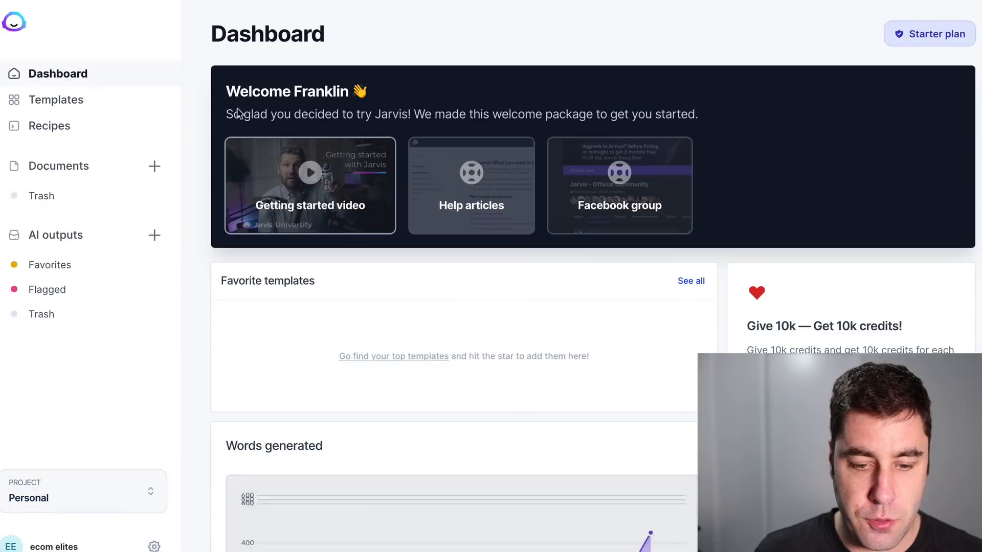
- Review the Google Ads and landing page copy gig and its Standard package
scroll(down, 3)
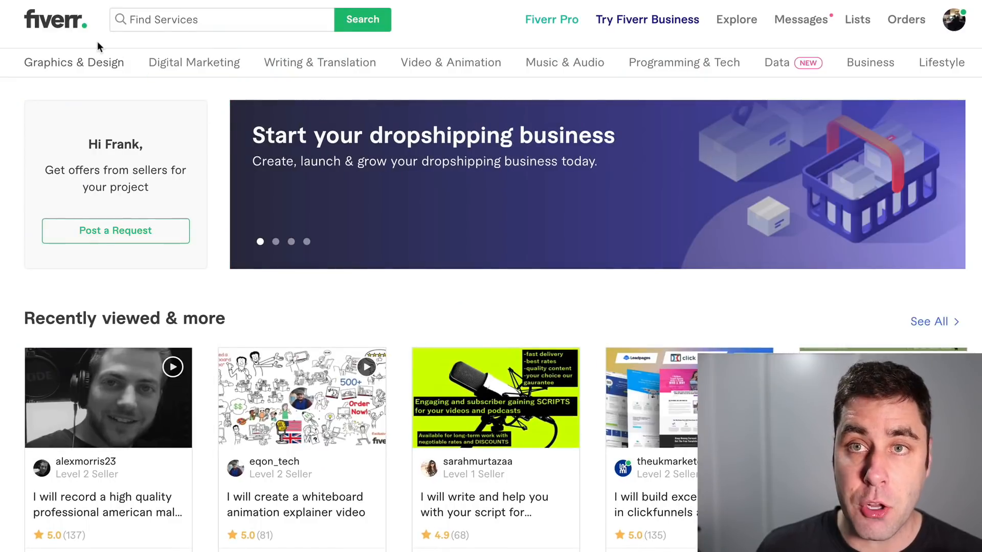
scroll(down, 3)
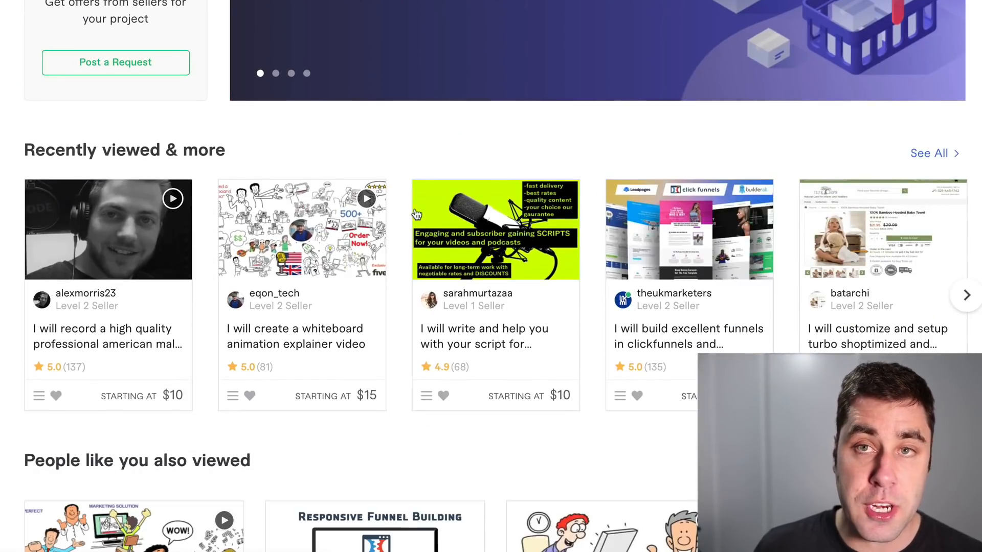
mouse_move(484, 335)
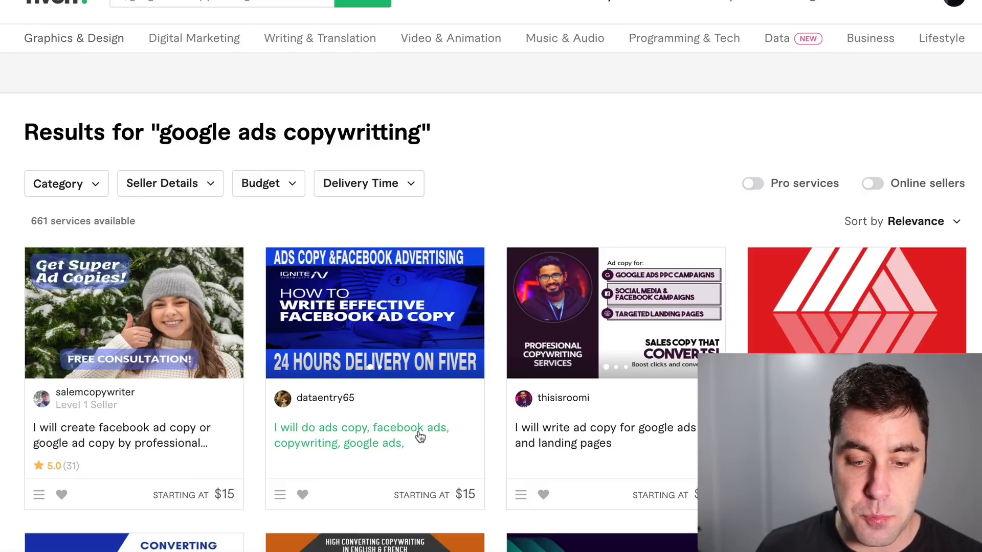
mouse_move(604, 436)
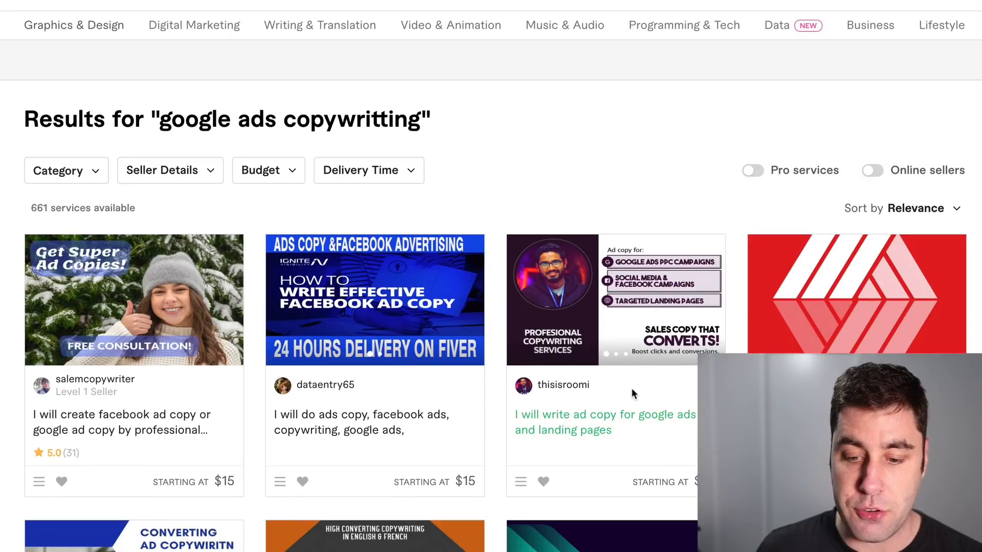
mouse_move(632, 384)
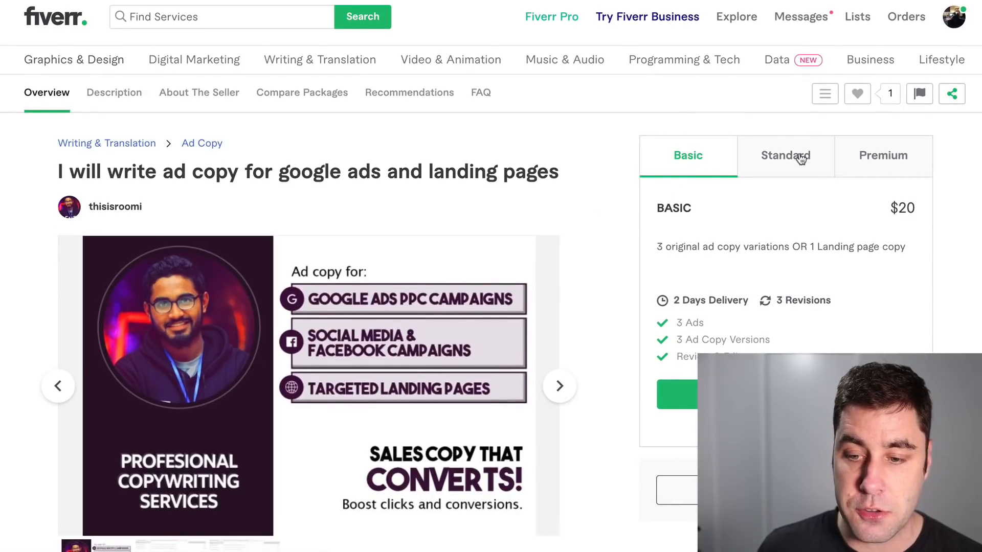
click(882, 155)
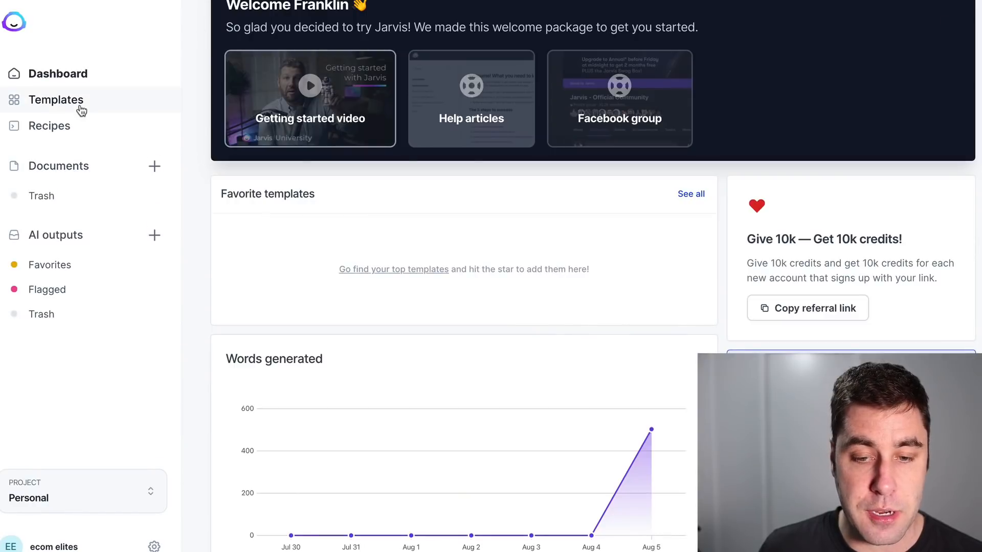
- Show the Jarvis template library narrowed to Ads and pick an ad-writing template
click(55, 99)
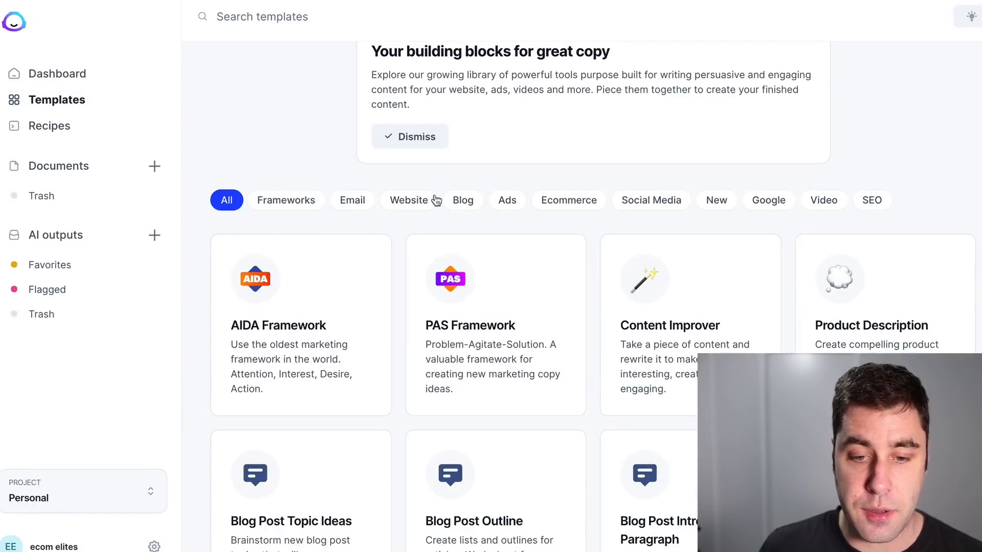
click(506, 200)
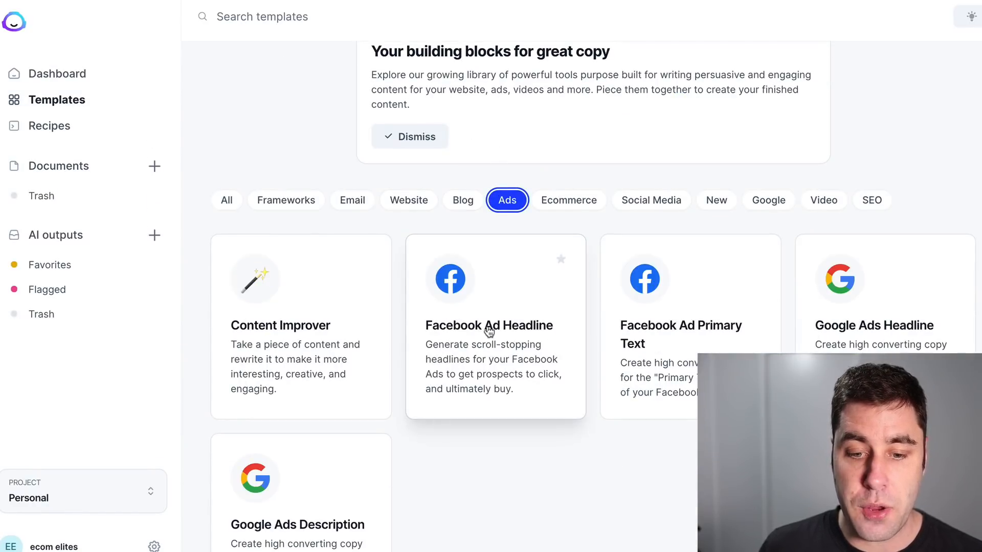
click(495, 325)
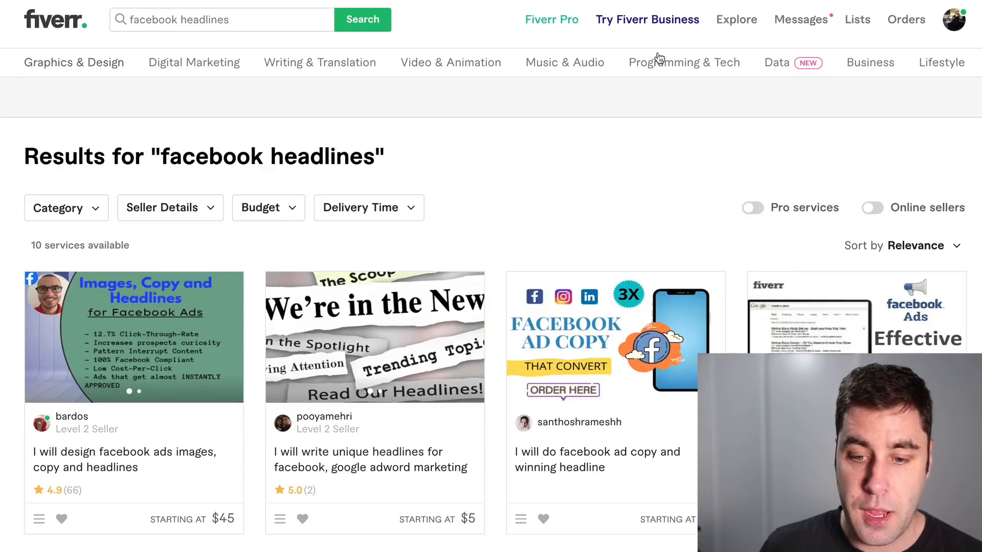
mouse_move(570, 150)
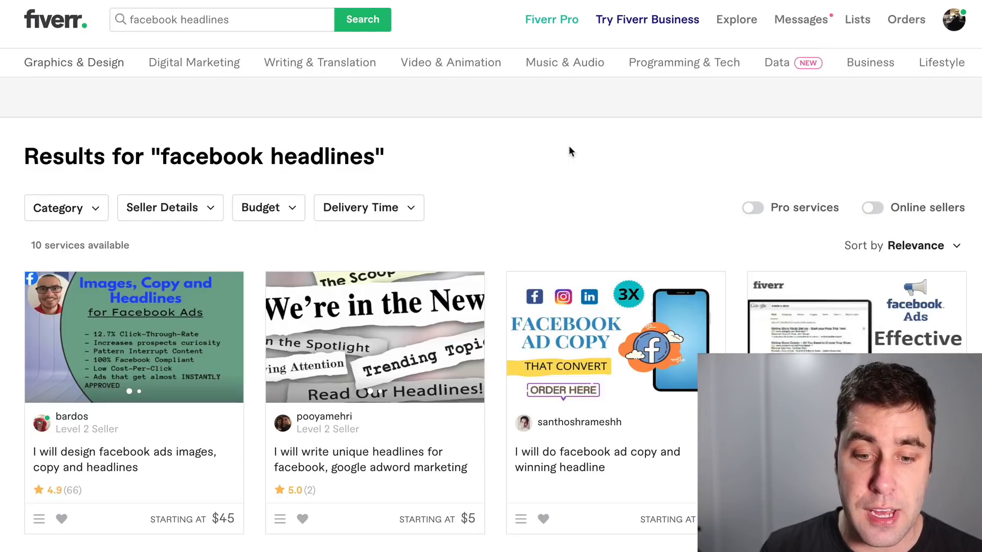
mouse_move(628, 156)
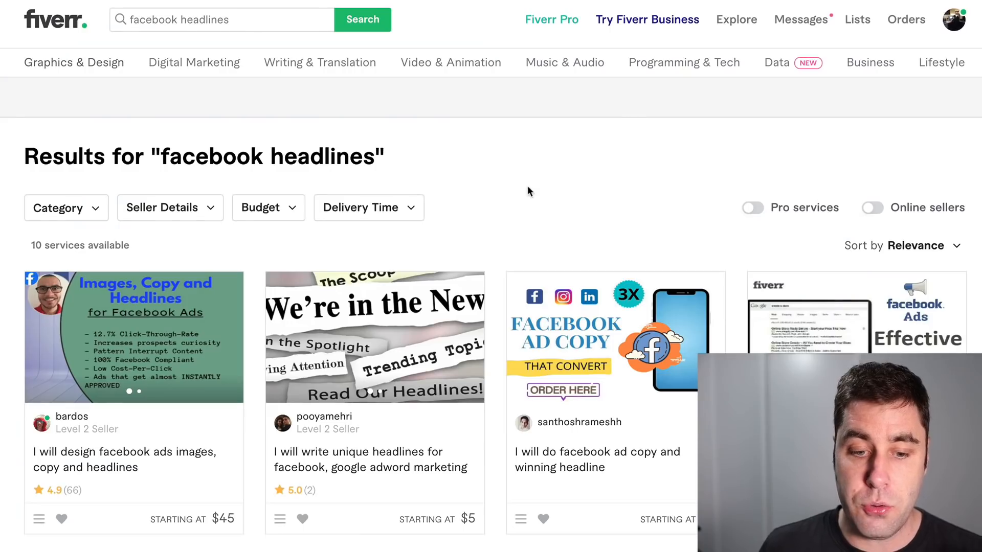
mouse_move(525, 195)
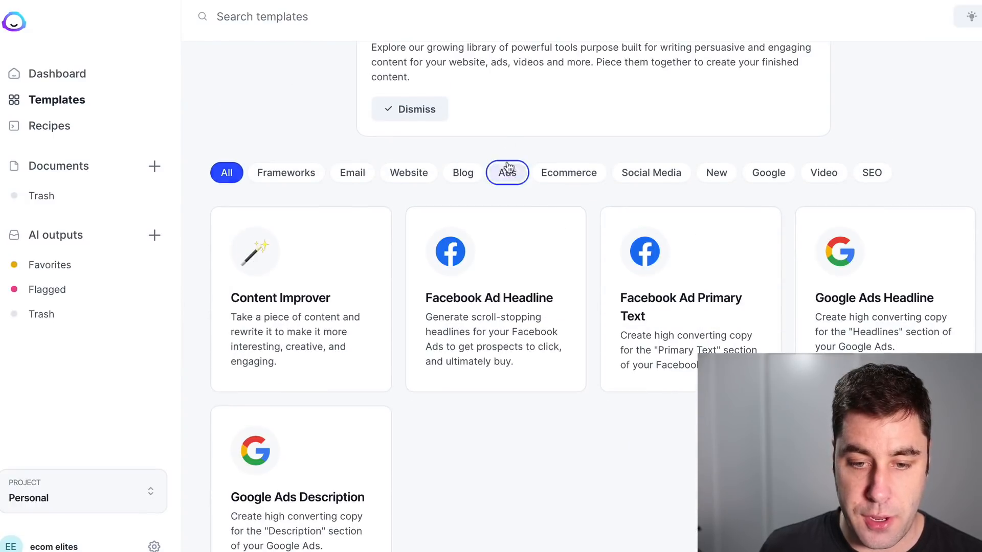
- Filter Jarvis templates to Ads again and bring up the Facebook Ad Headline template
click(507, 172)
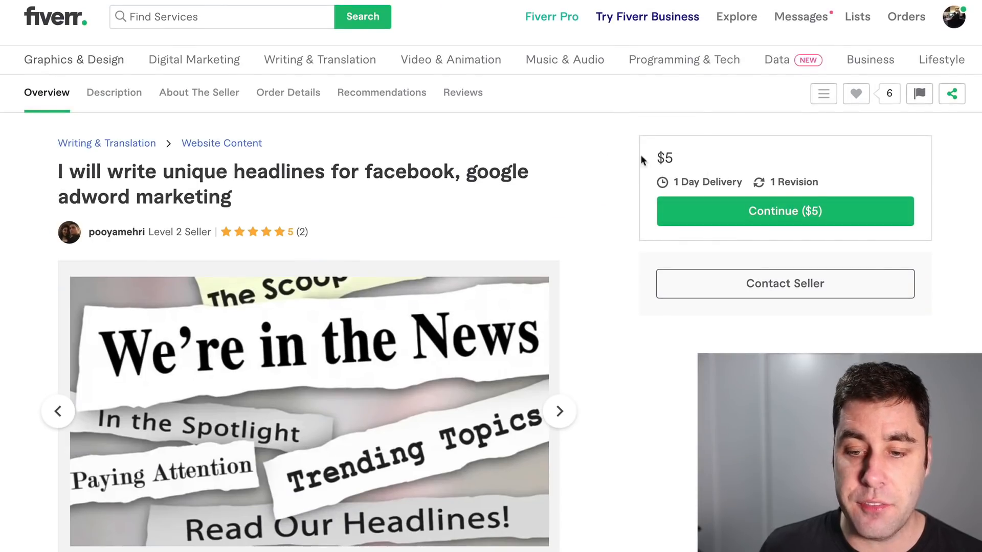
mouse_move(617, 160)
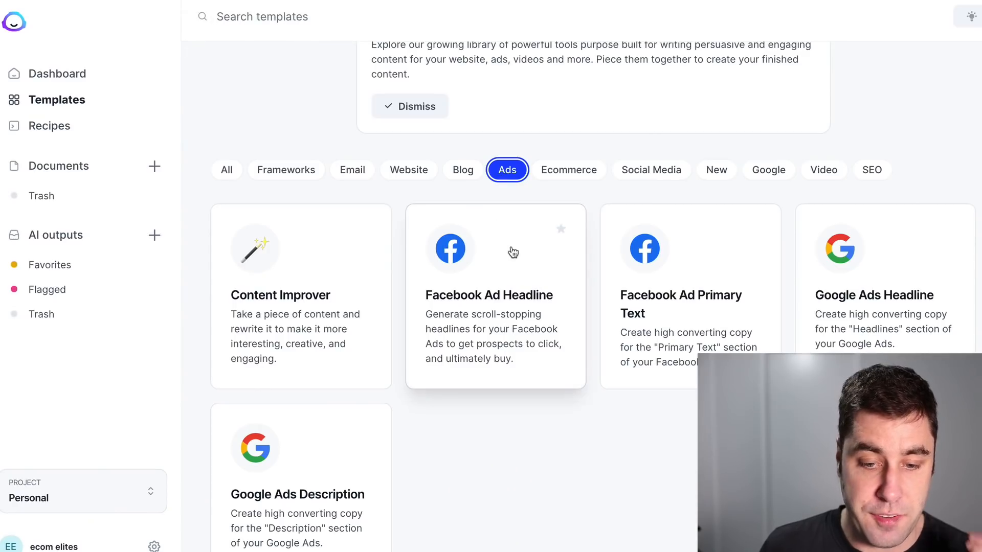
click(495, 295)
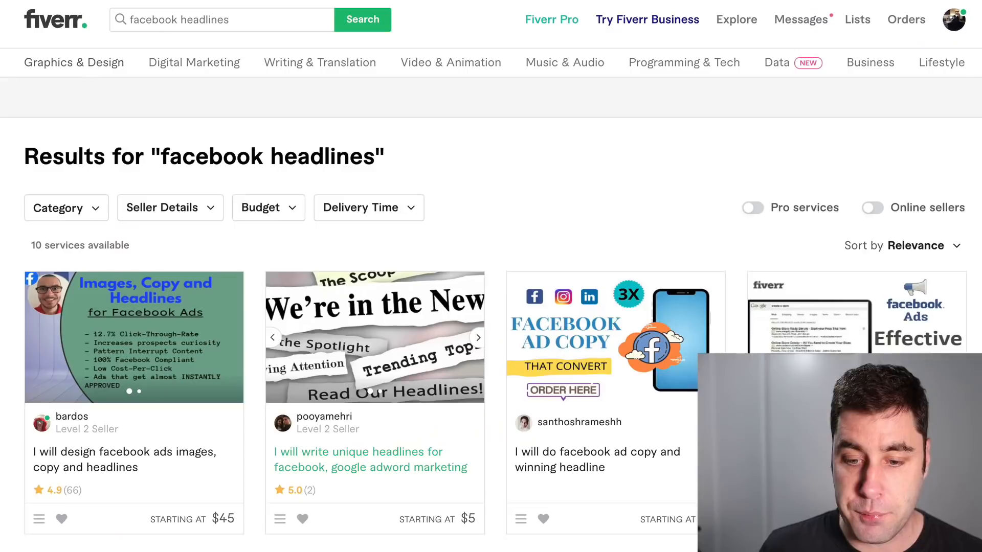
scroll(down, 3)
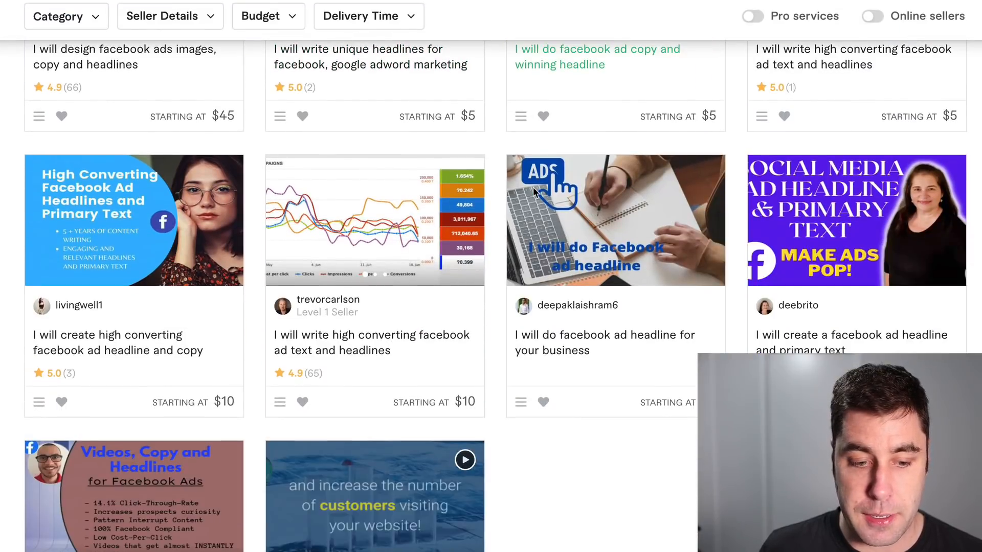
mouse_move(165, 358)
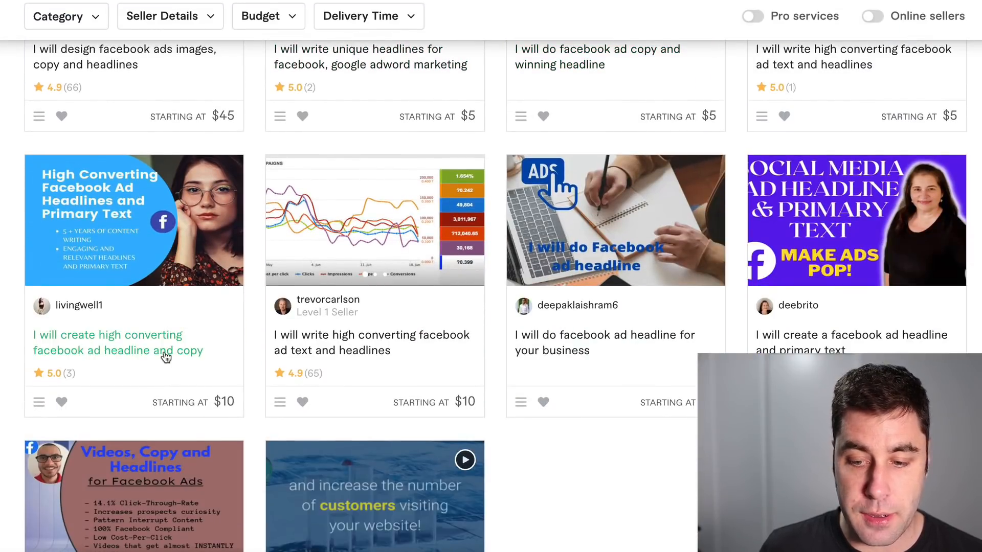
- View the $200 Premium package of the Fiverr Facebook ad headline gig
scroll(down, 3)
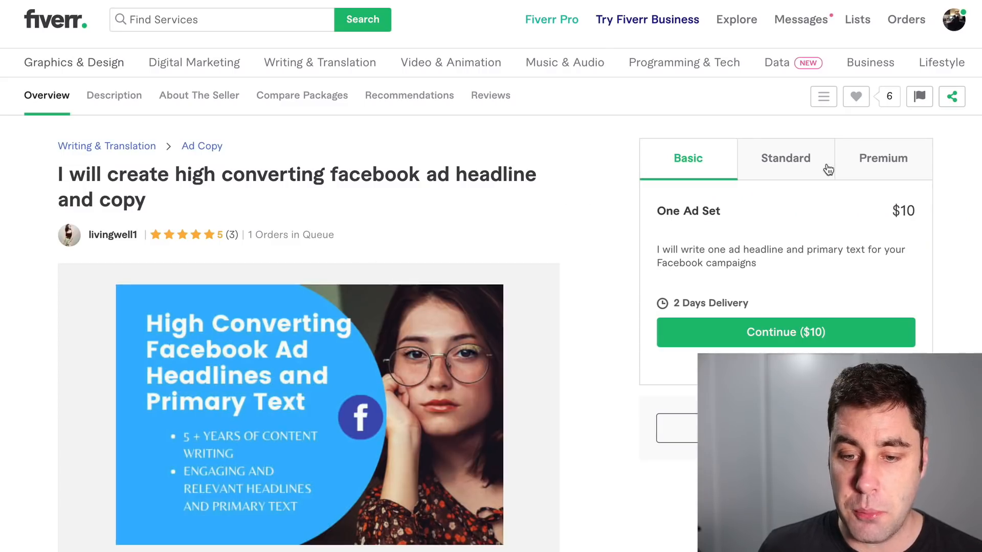
click(882, 157)
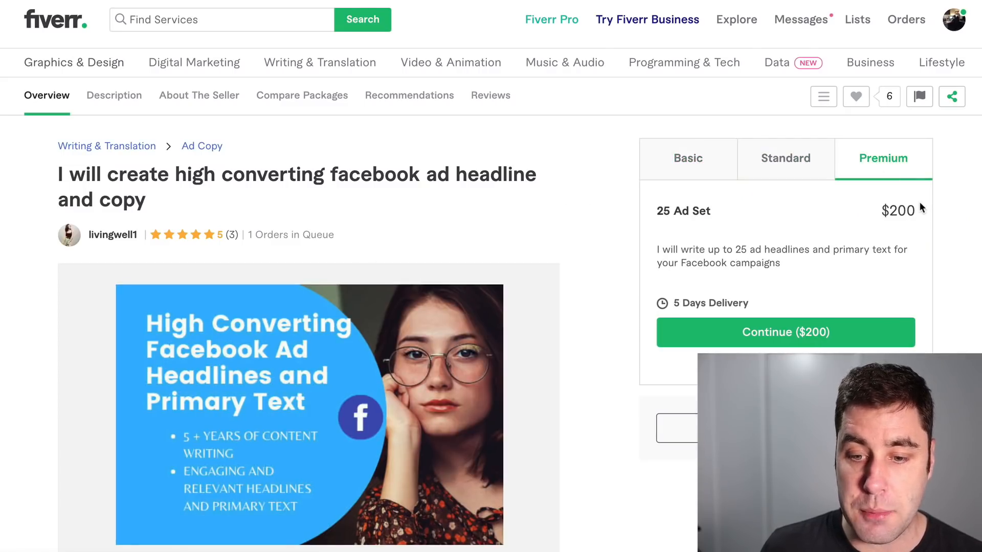
double_click(703, 211)
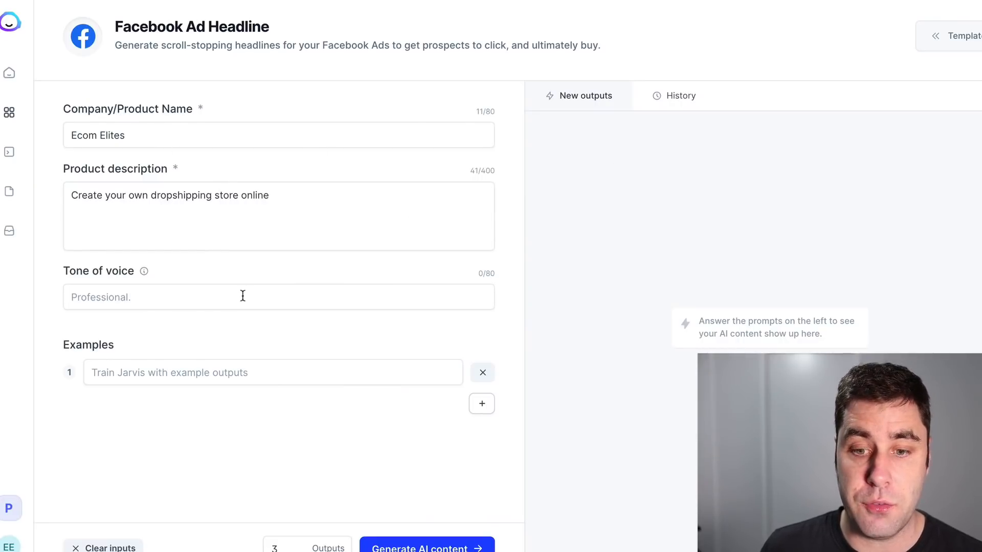
mouse_move(321, 209)
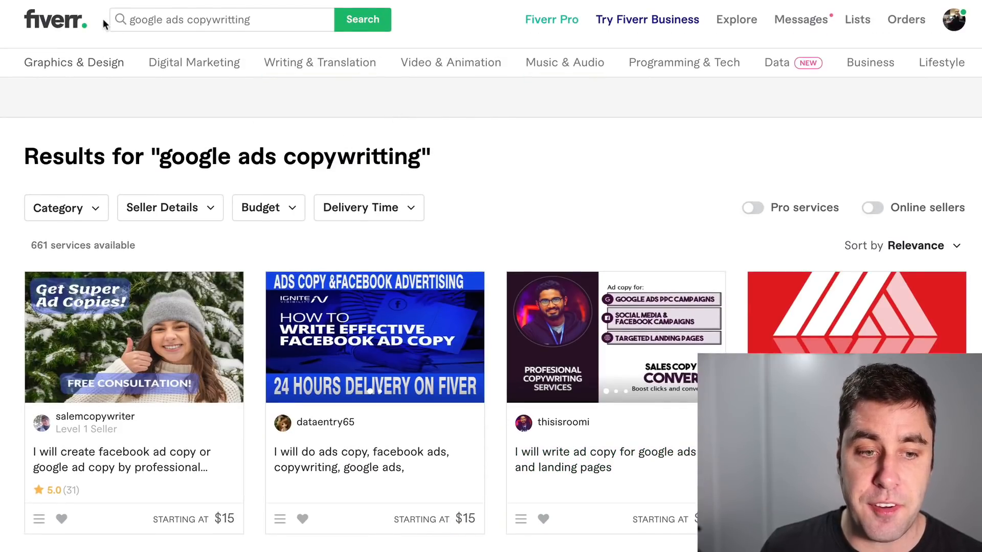
mouse_move(523, 6)
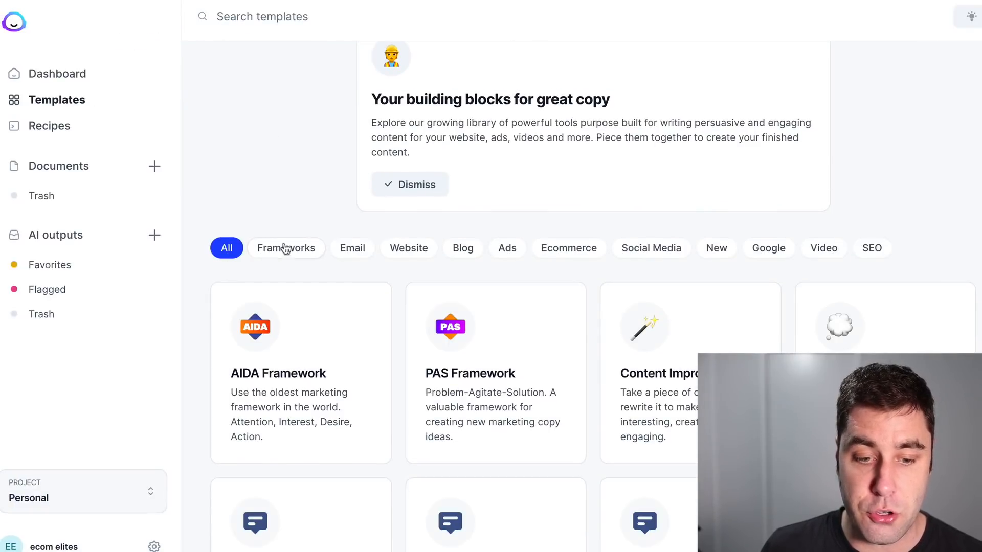
- Scroll the full template list past Google and Amazon templates down to the YouTube ones
scroll(down, 3)
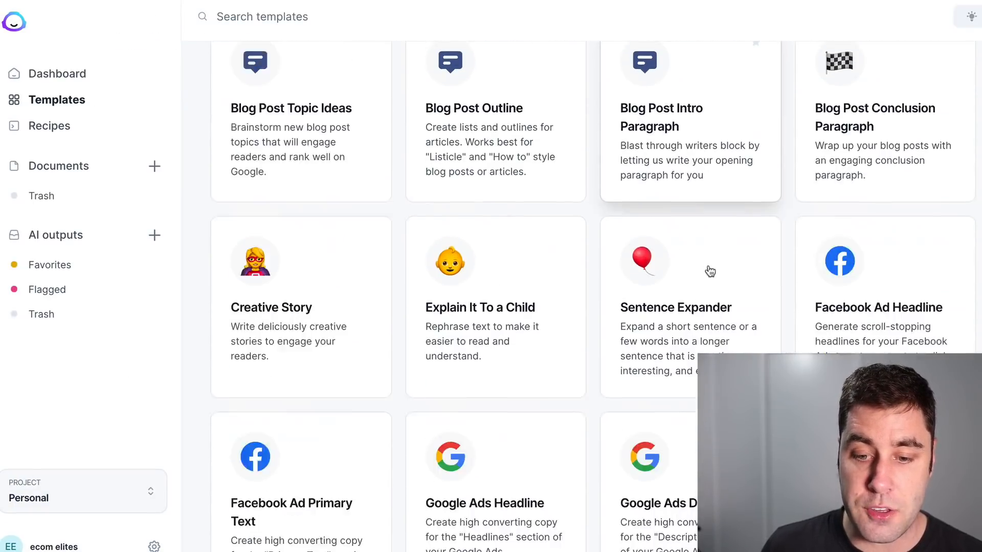
scroll(down, 3)
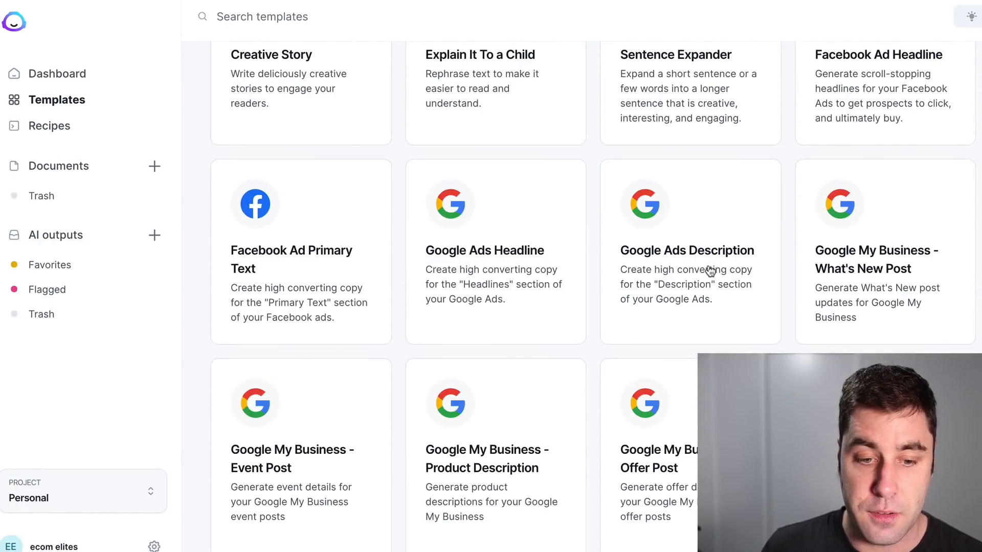
scroll(down, 3)
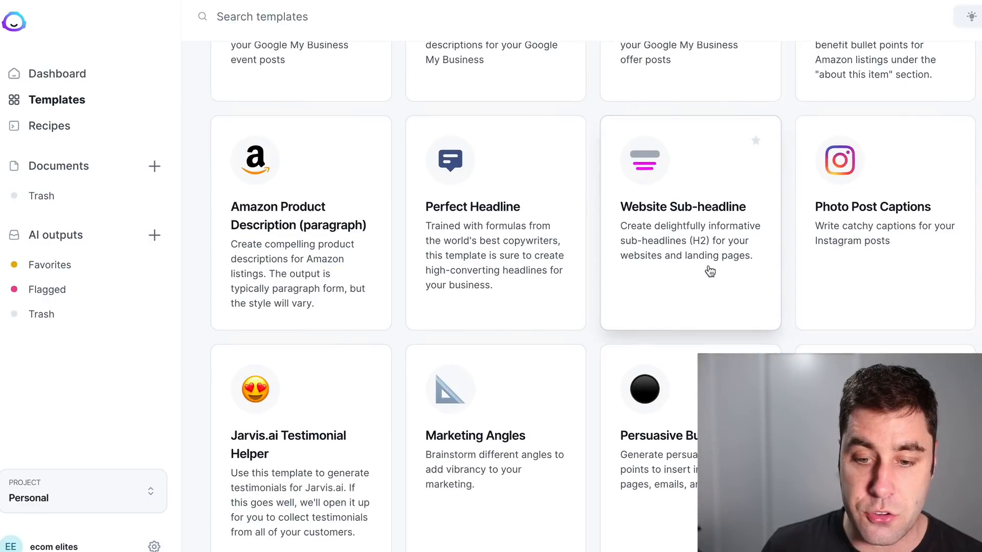
scroll(down, 3)
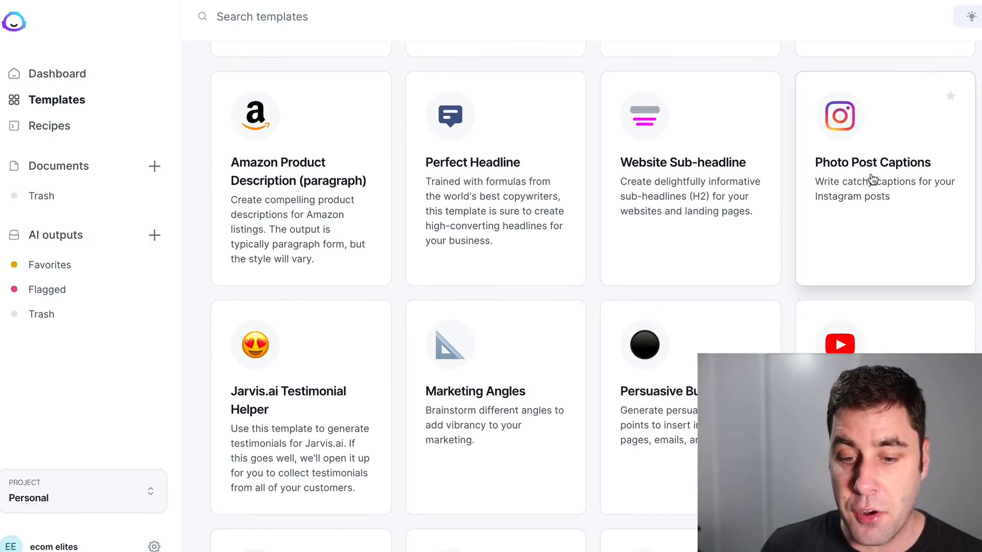
scroll(down, 3)
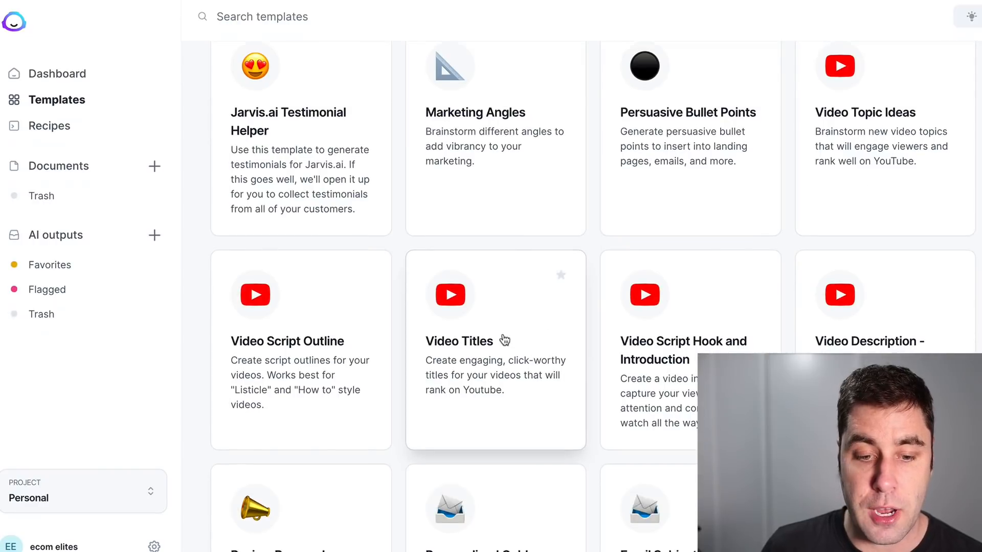
scroll(down, 3)
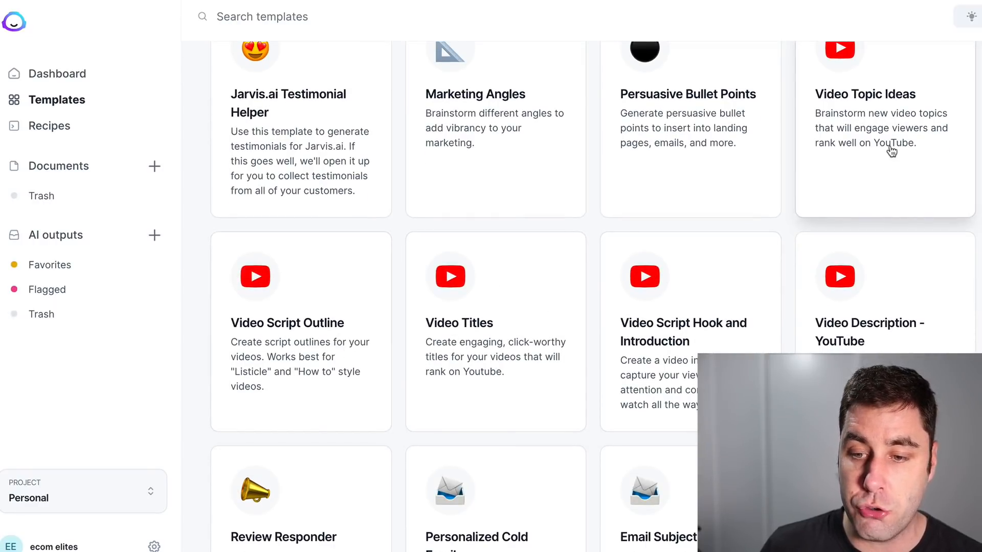
scroll(down, 3)
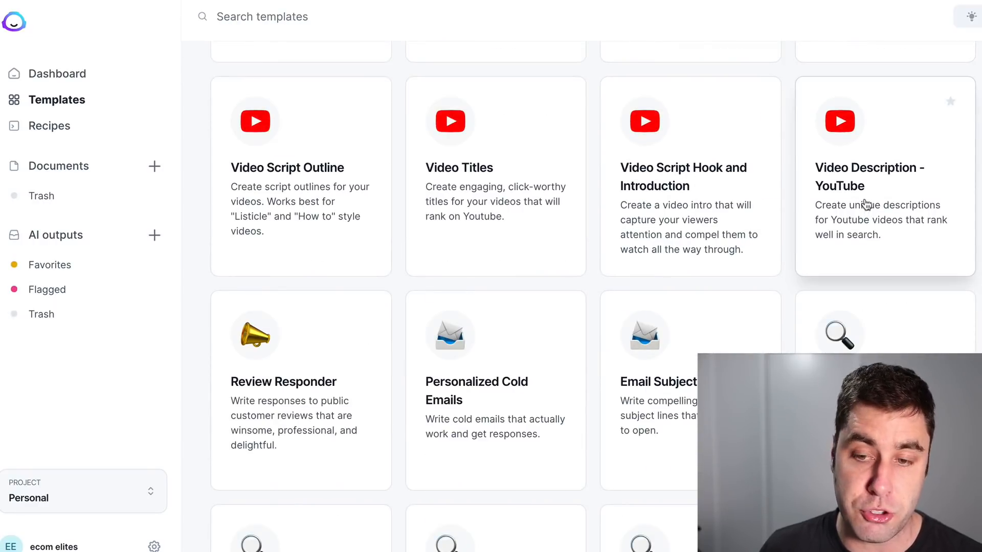
scroll(down, 3)
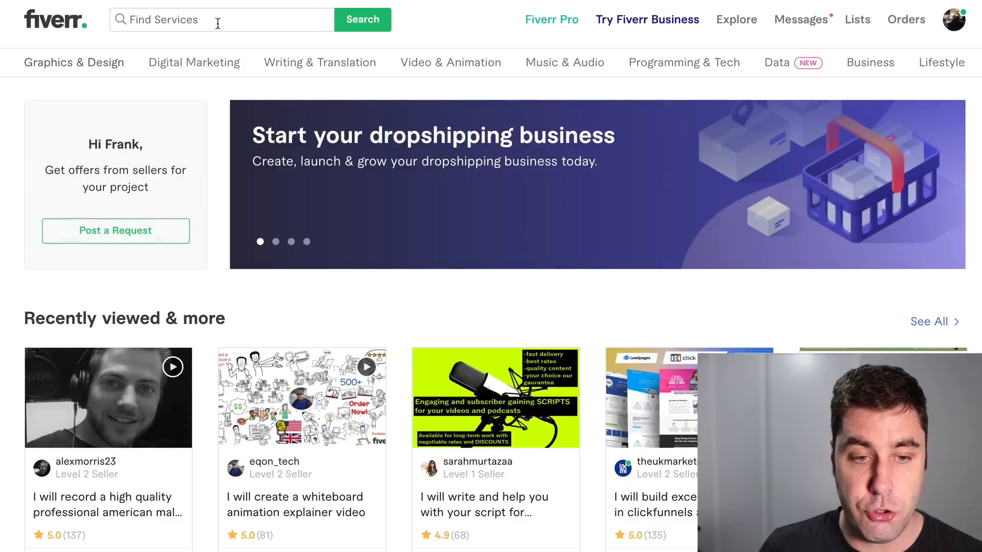
- Search Fiverr for 'youtube topic ideas' and look over the listed services
text(youtube)
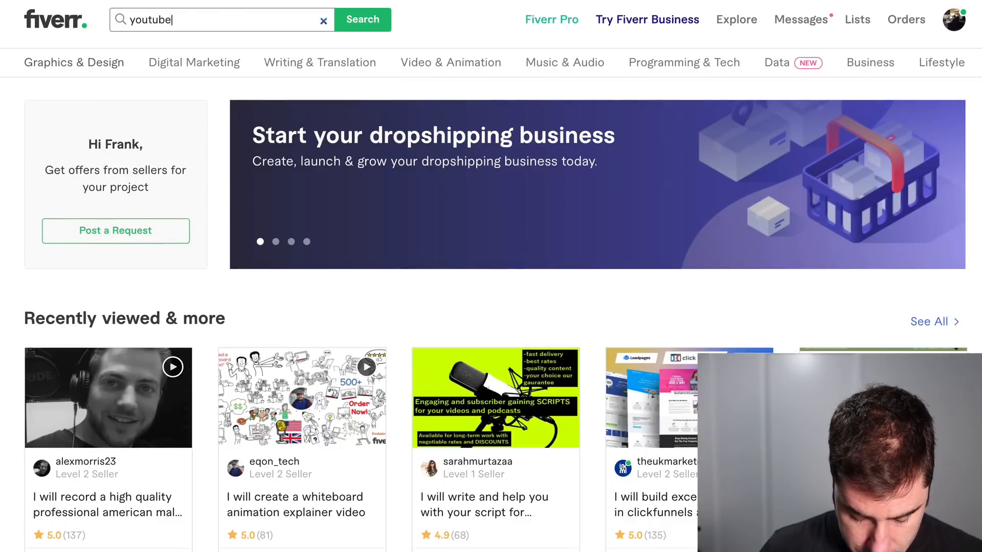
text(topic id)
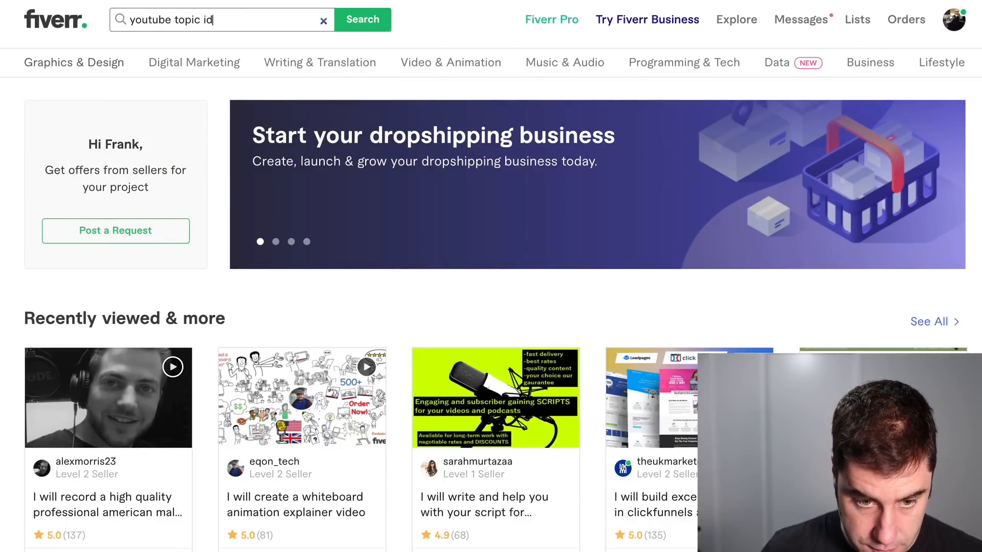
click(362, 20)
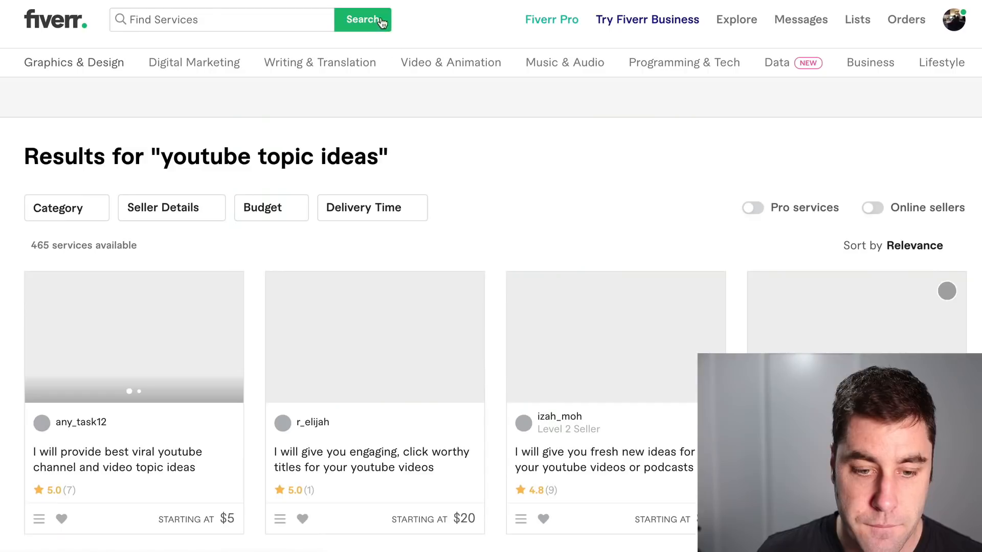
scroll(down, 3)
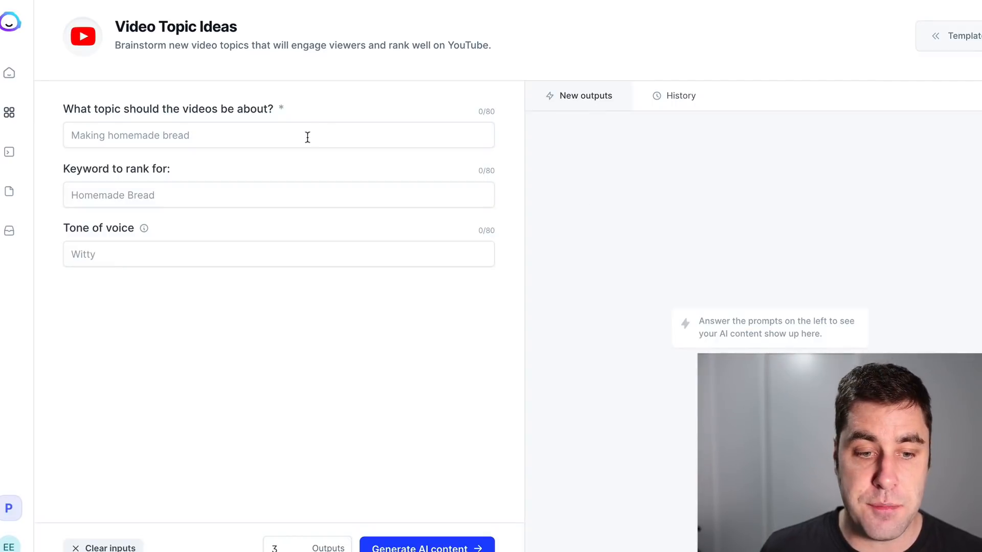
mouse_move(174, 187)
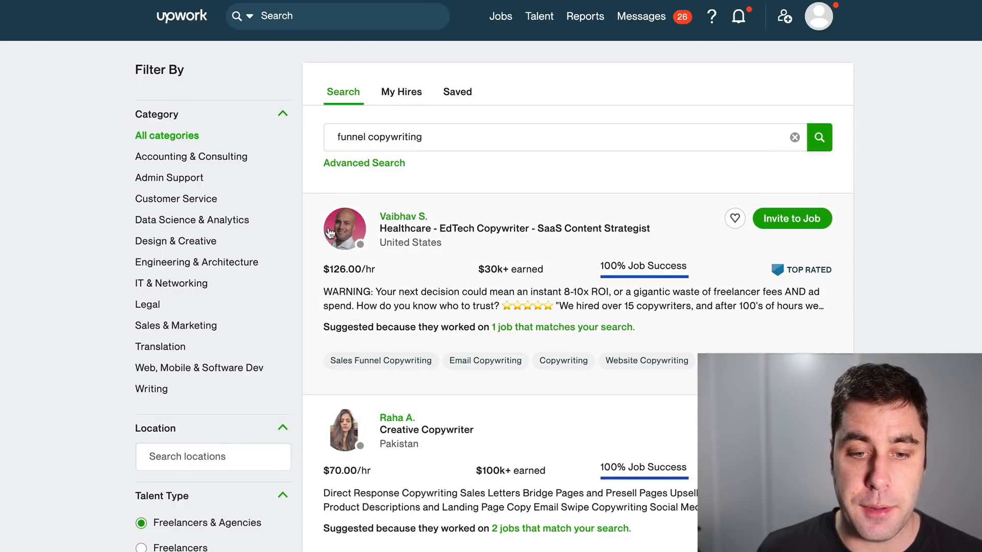
click(414, 137)
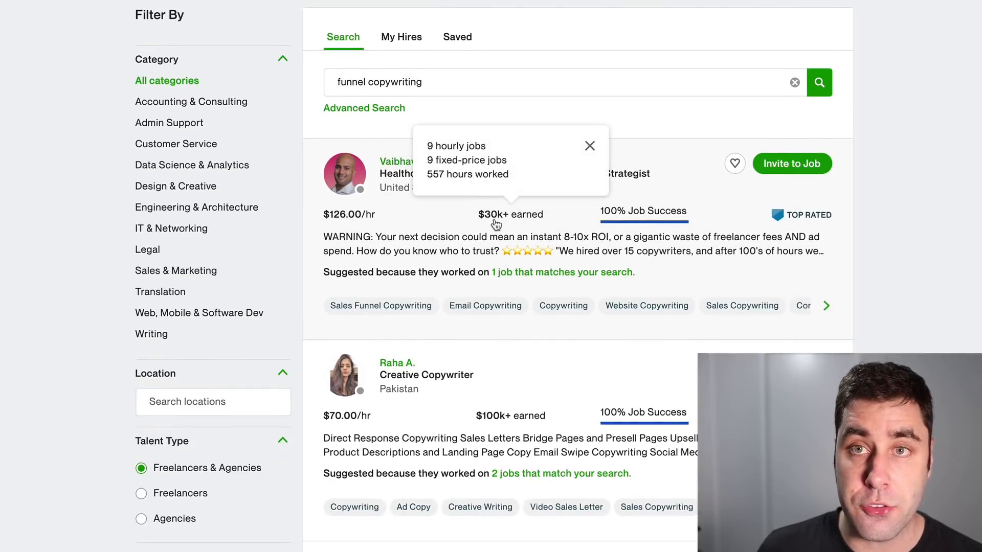
scroll(down, 3)
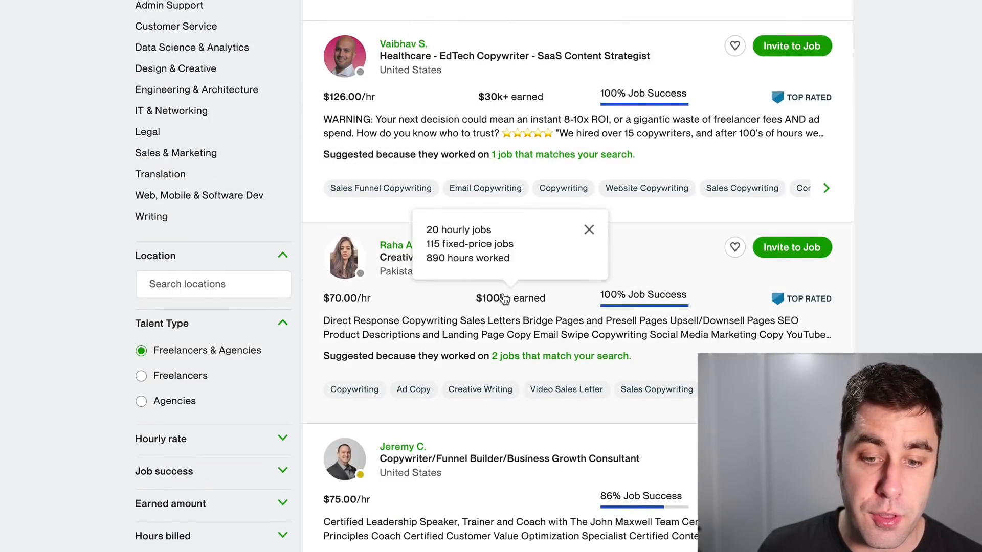
scroll(down, 3)
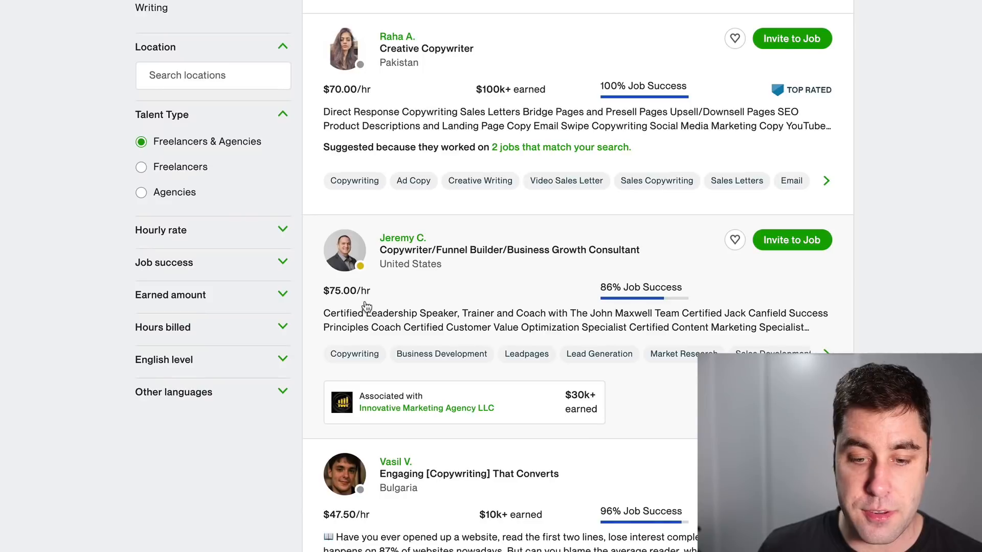
scroll(down, 3)
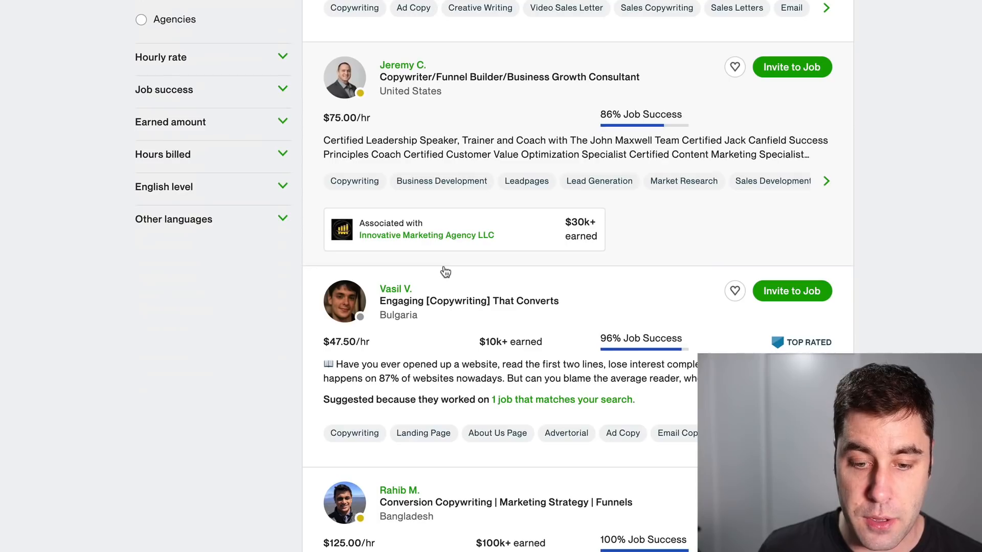
mouse_move(478, 234)
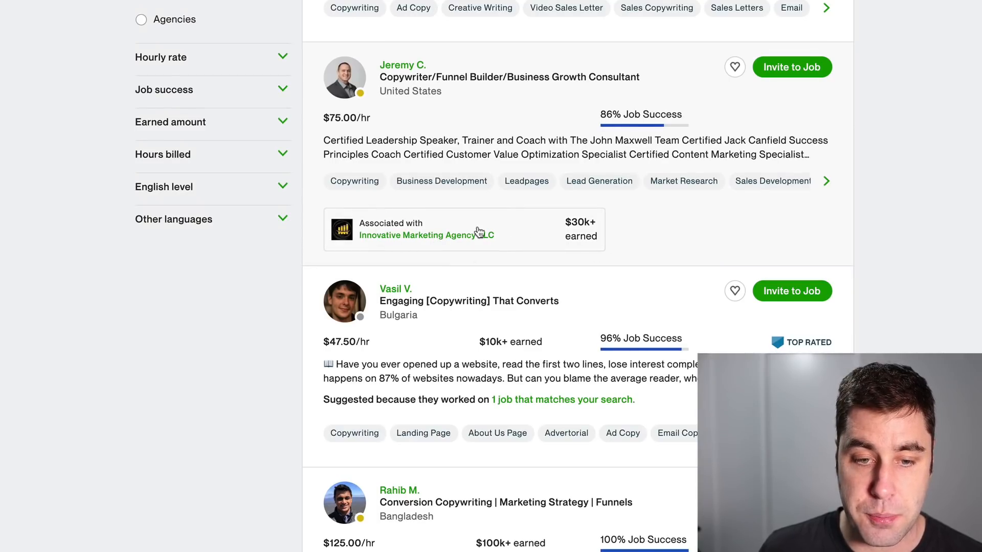
scroll(down, 3)
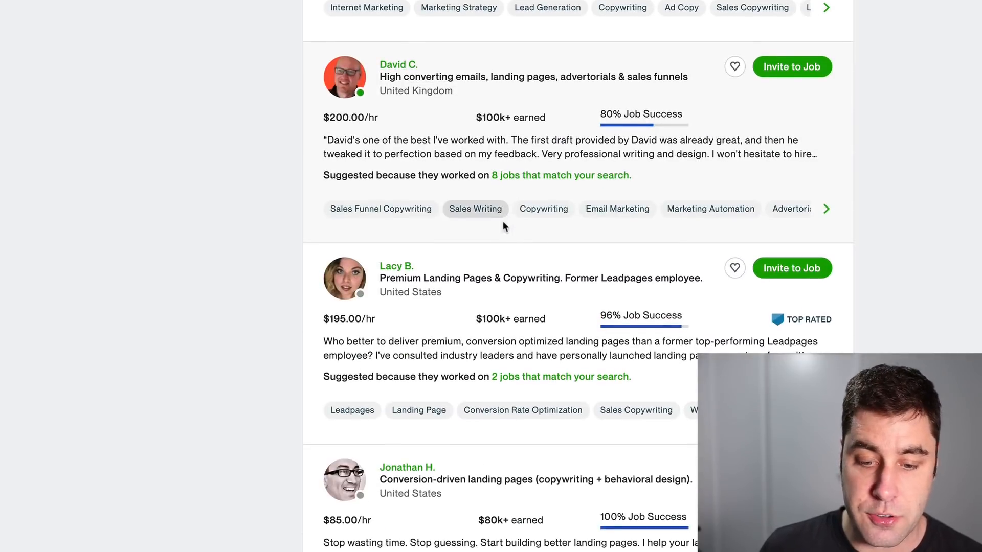
scroll(down, 3)
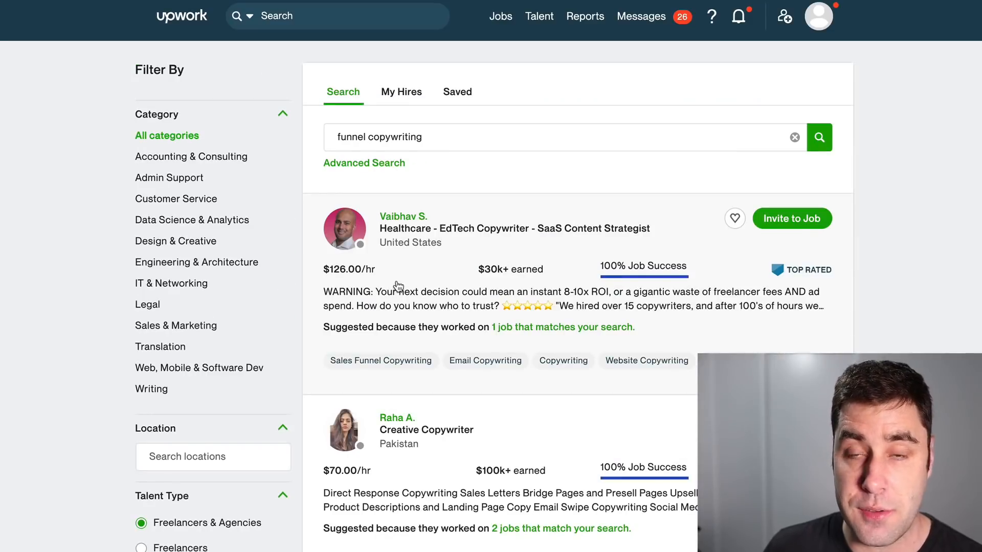
scroll(down, 3)
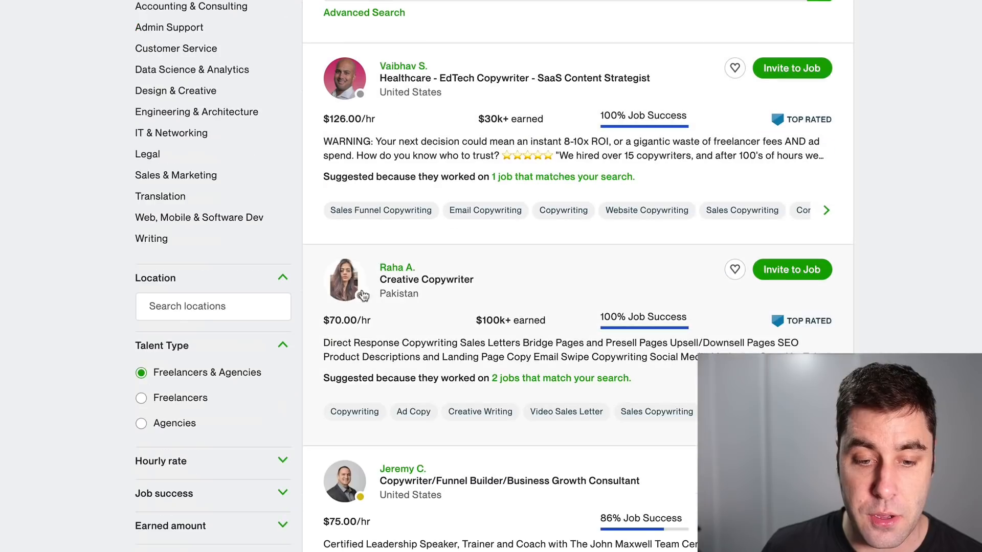
scroll(down, 3)
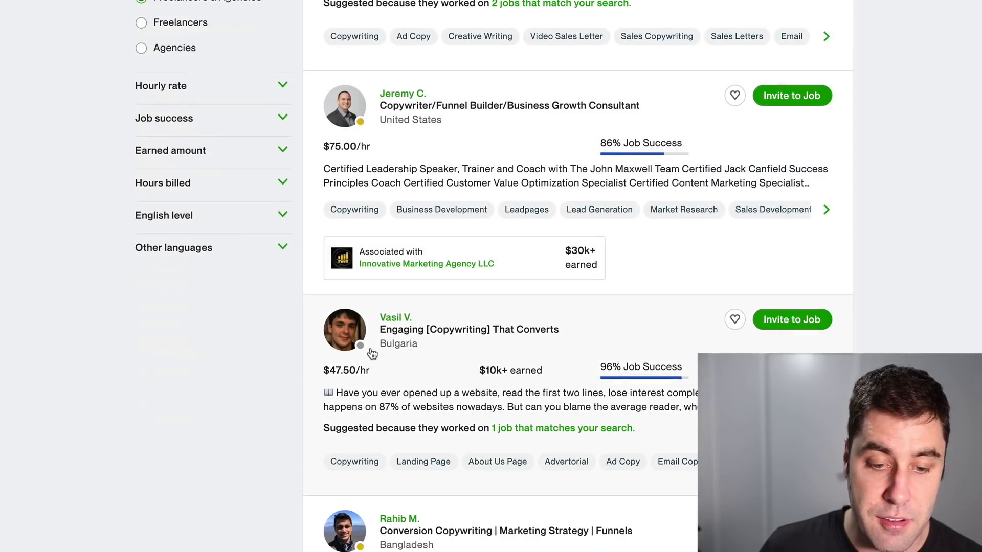
scroll(down, 3)
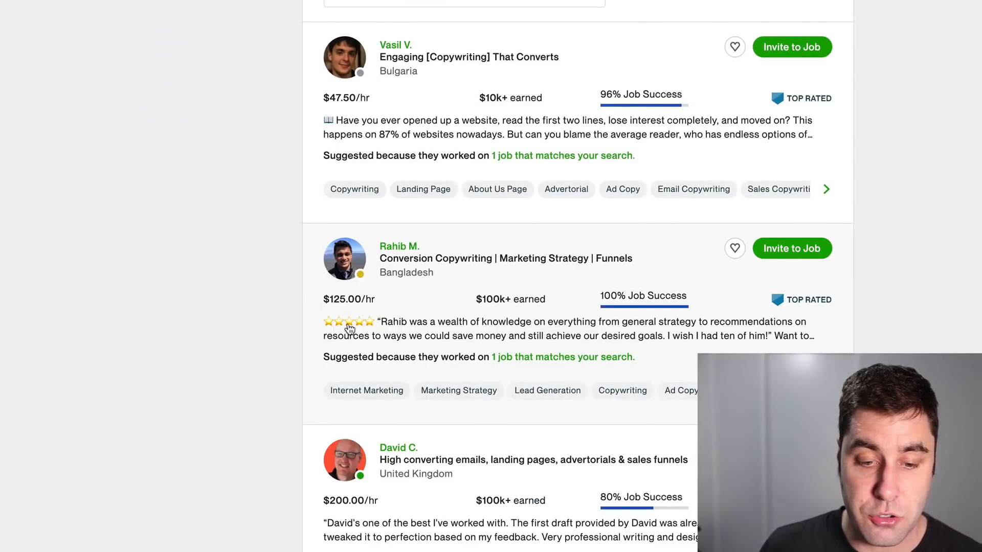
scroll(down, 3)
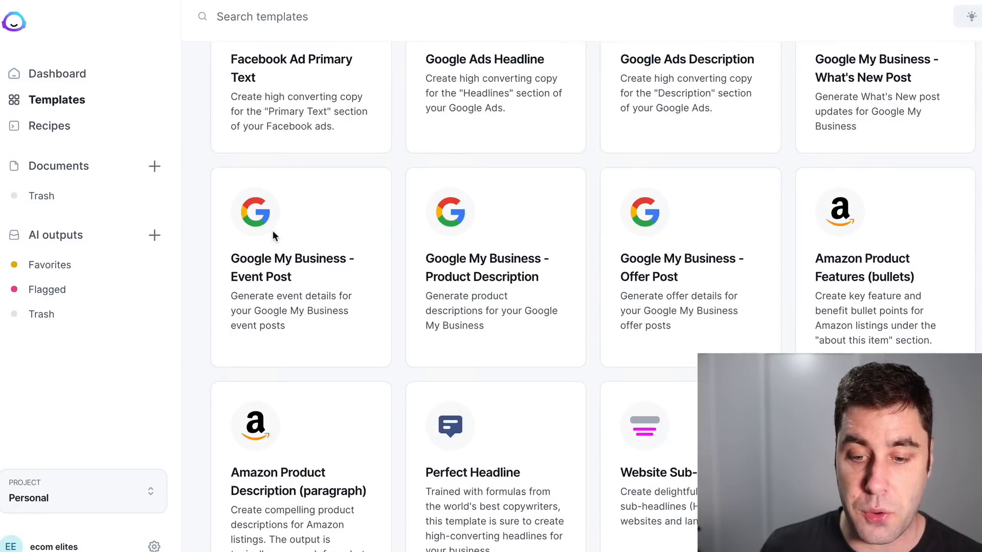
mouse_move(272, 238)
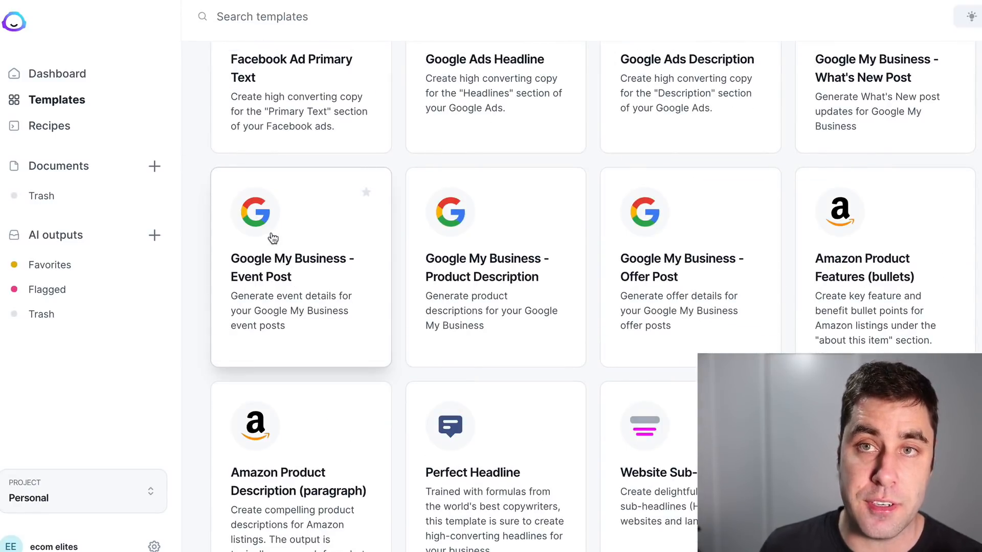
scroll(down, 3)
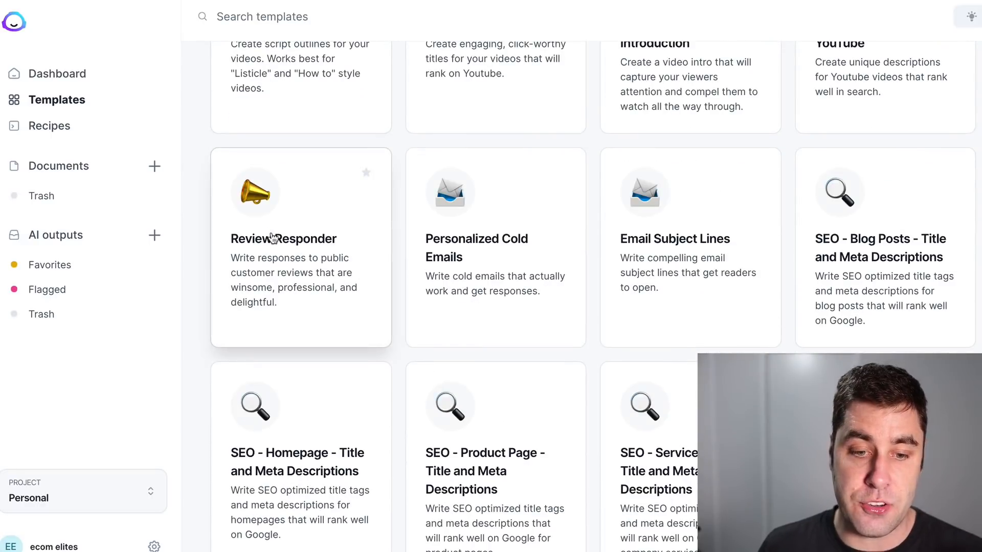
scroll(down, 3)
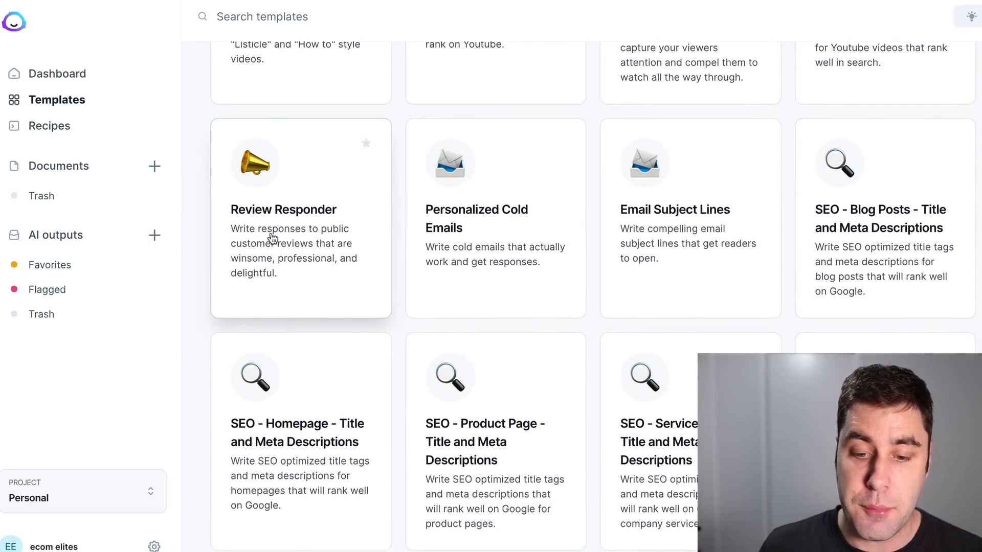
scroll(down, 3)
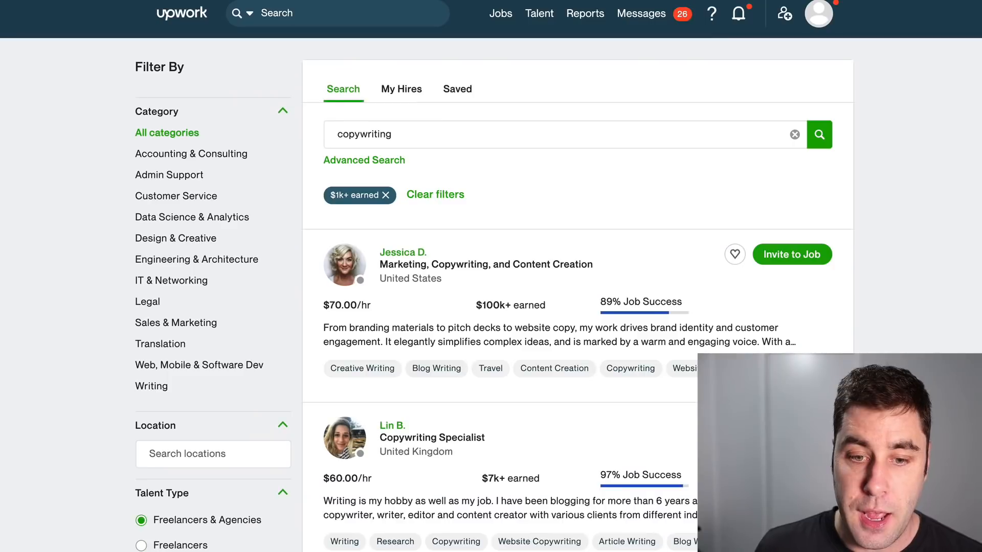
mouse_move(922, 90)
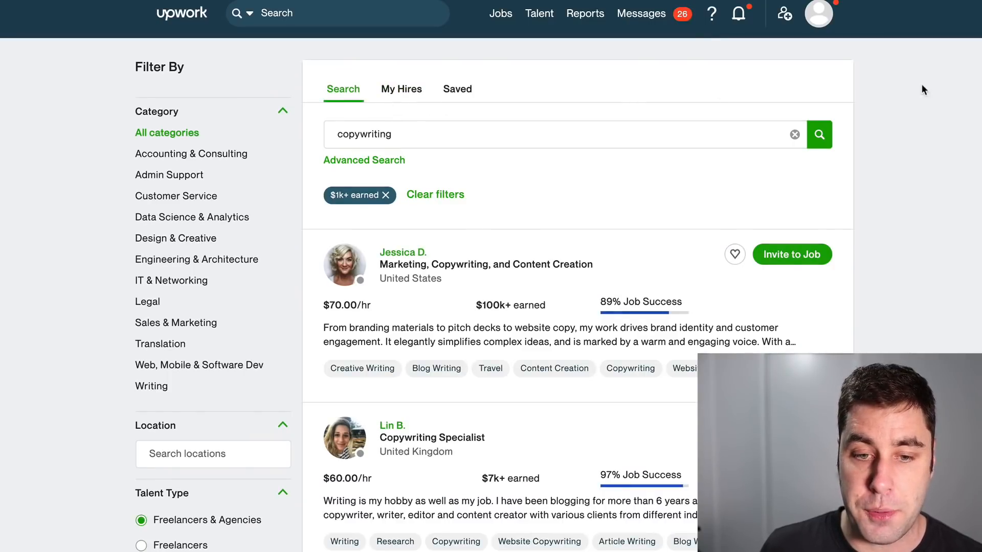
text(funnel copywriting)
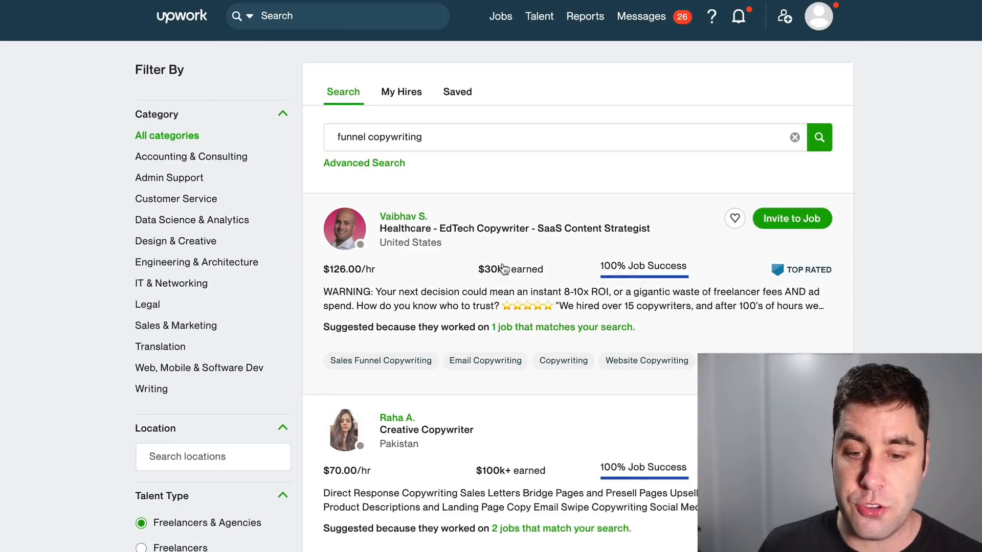
mouse_move(610, 182)
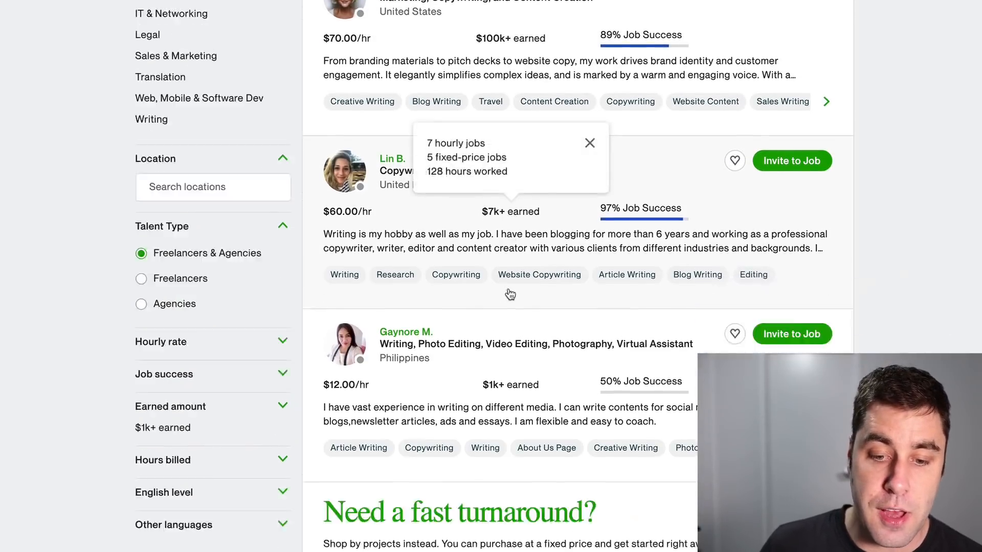
scroll(down, 3)
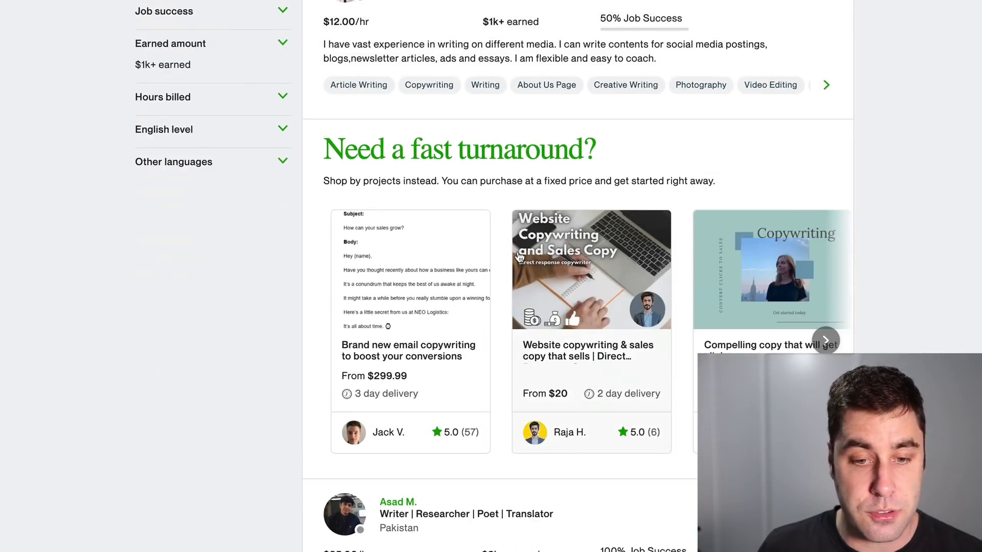
scroll(down, 3)
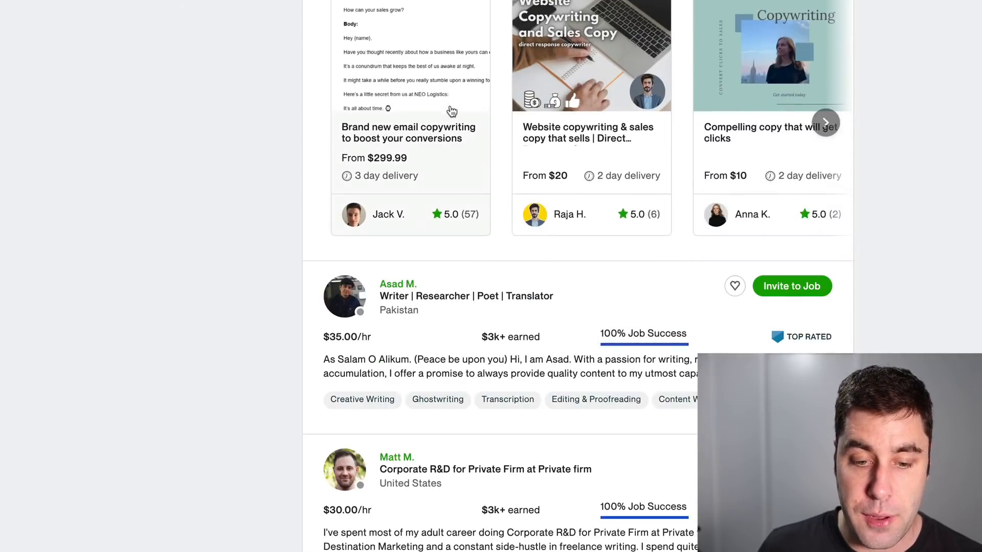
scroll(down, 3)
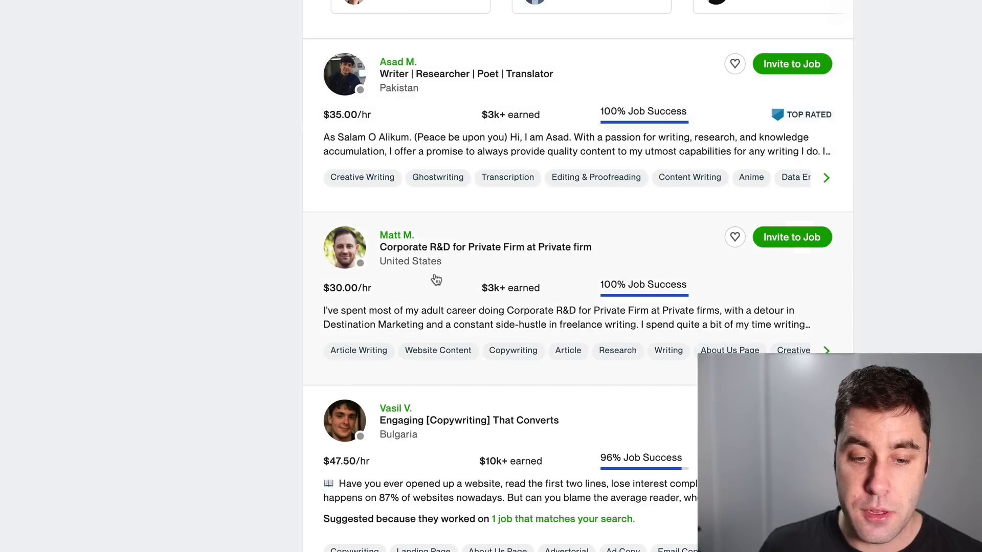
scroll(down, 3)
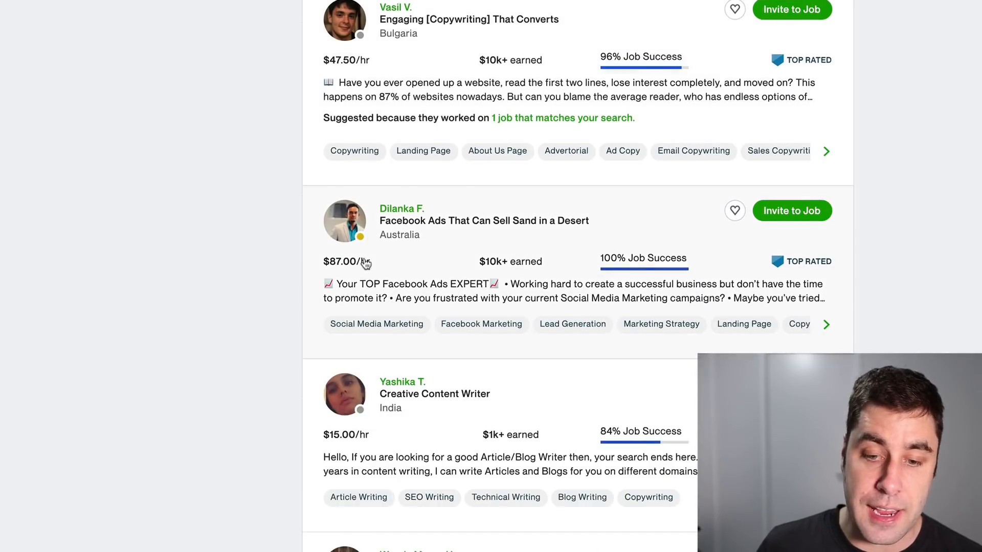
scroll(down, 3)
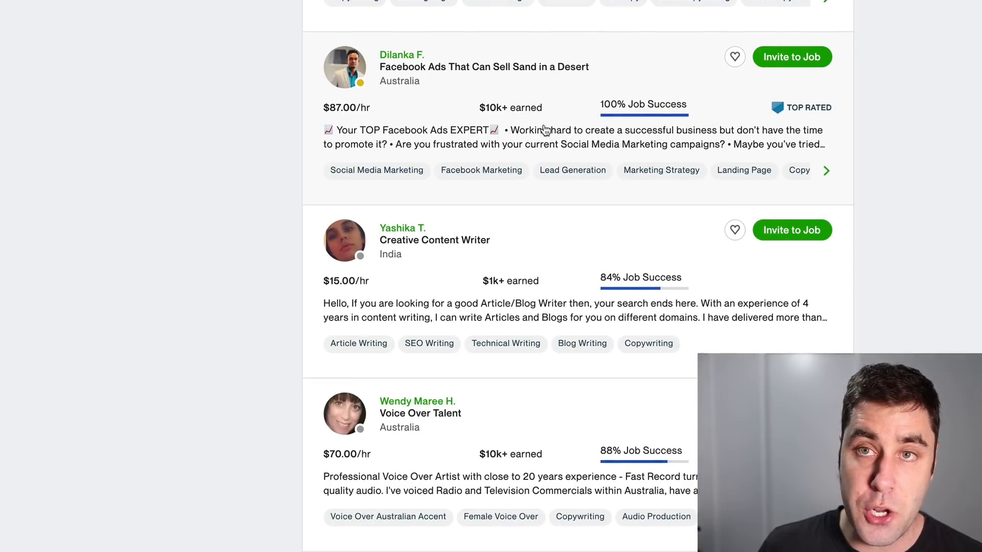
scroll(down, 3)
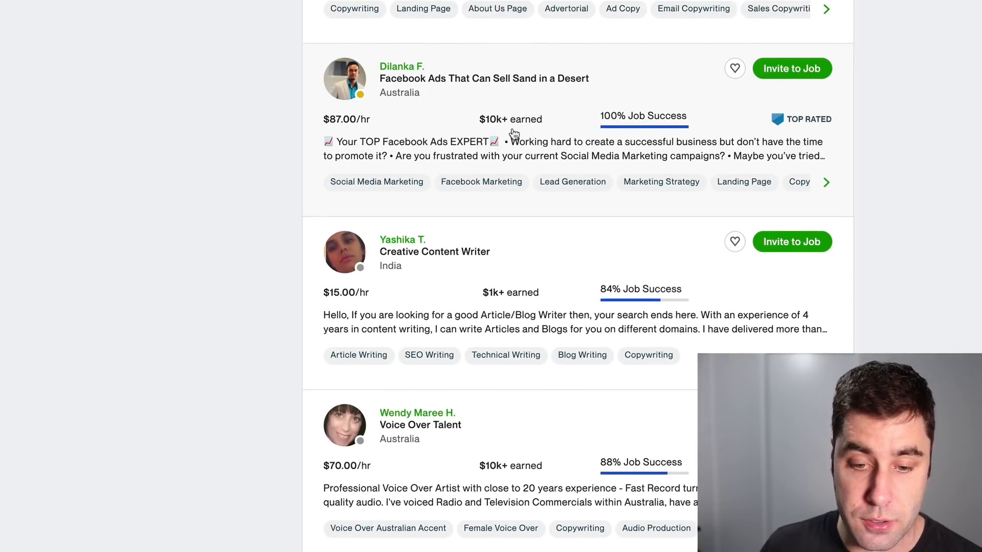
scroll(down, 3)
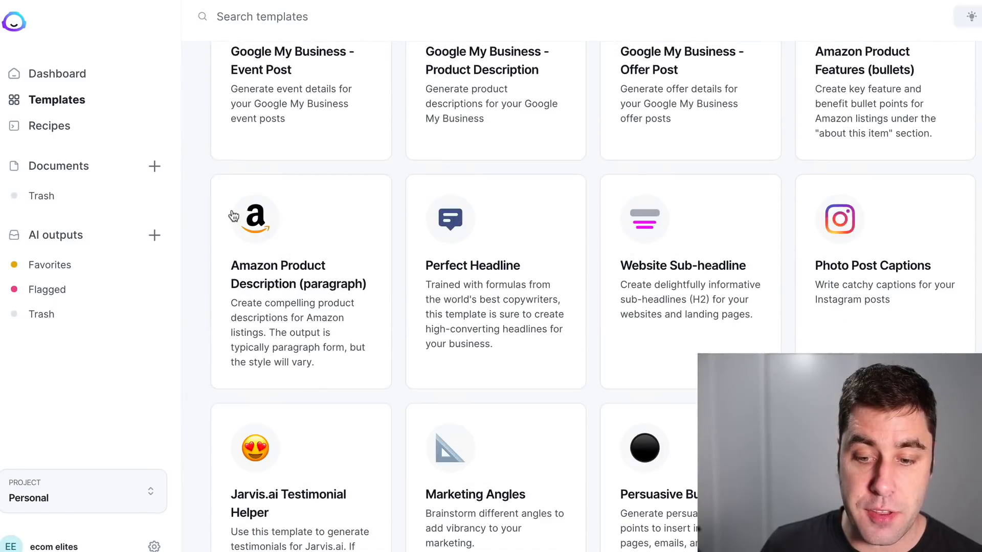
scroll(down, 3)
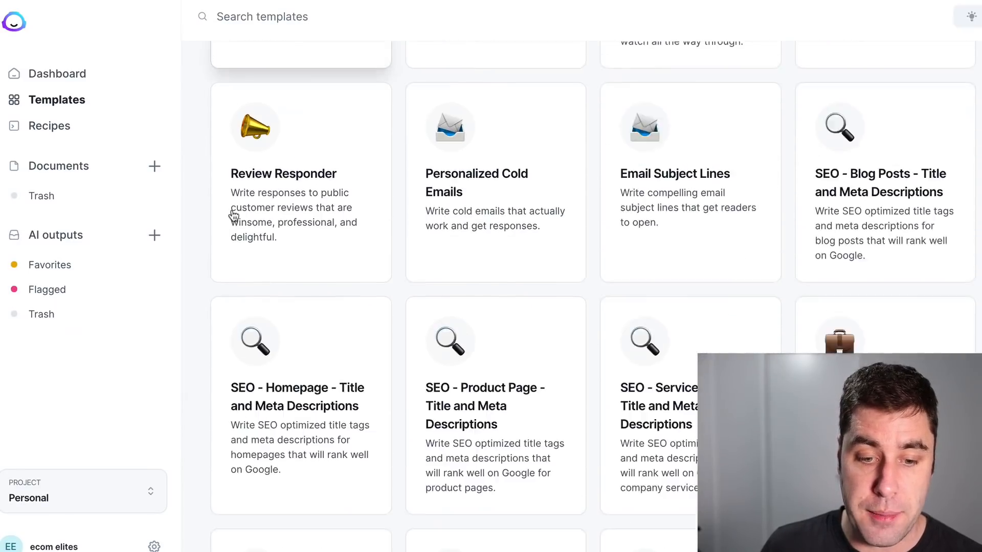